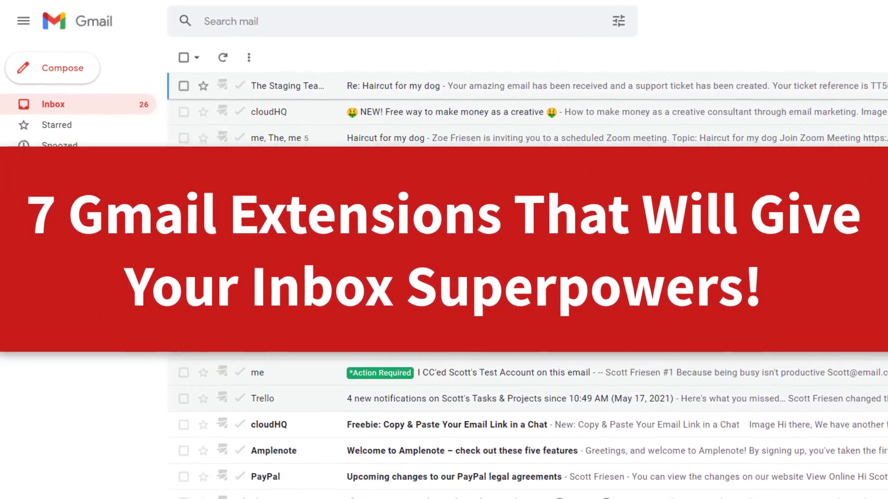
Enable Track Clicks in the email tracking preferences for the draft to Scott Testaccount.
scroll(down, 3)
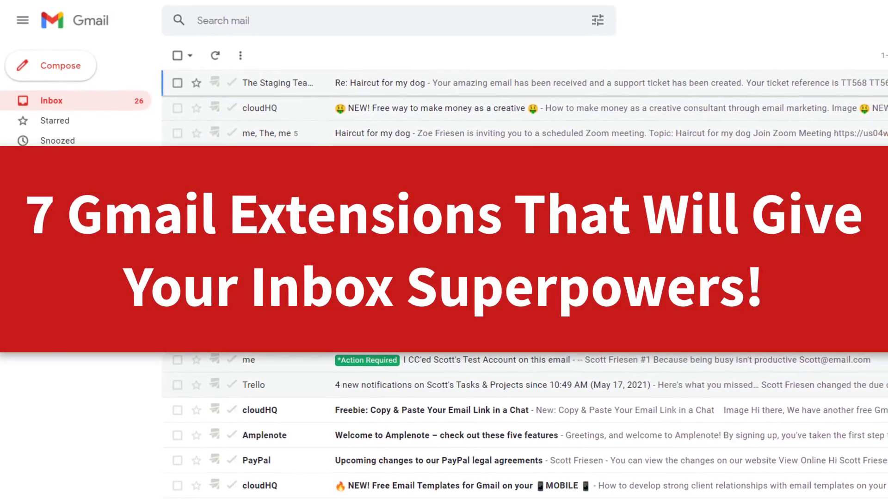
scroll(down, 3)
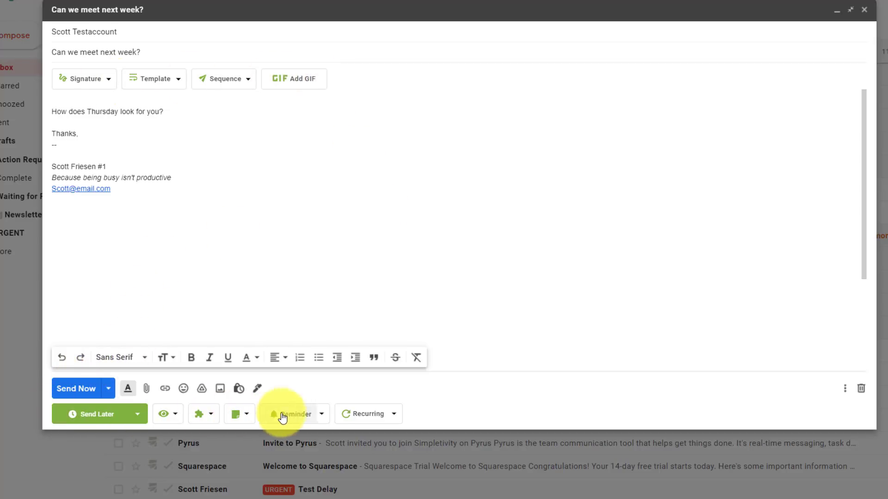
mouse_move(196, 414)
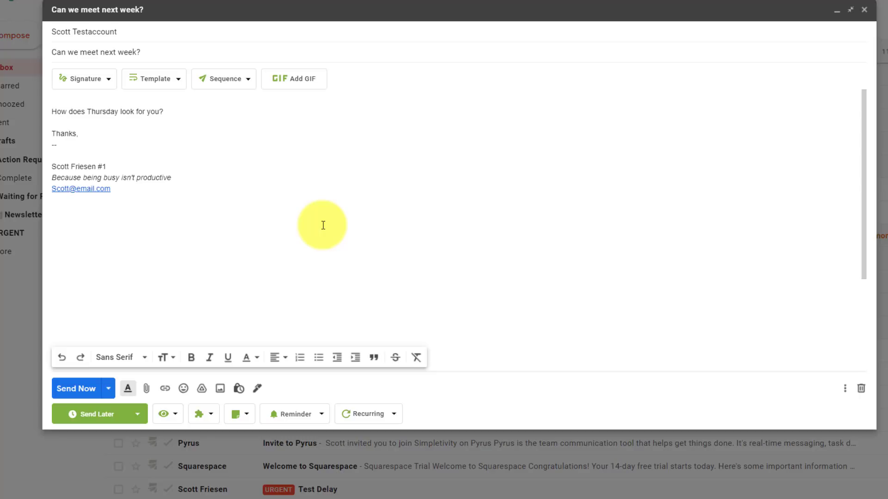
mouse_move(150, 54)
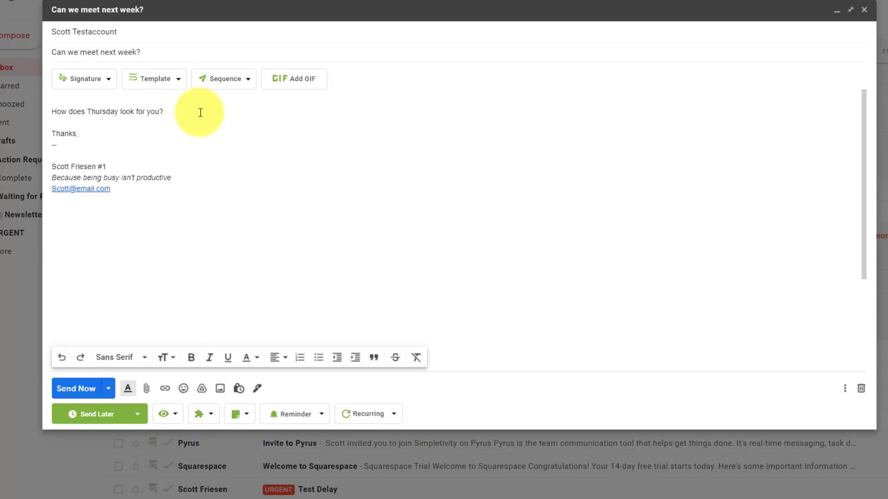
mouse_move(175, 113)
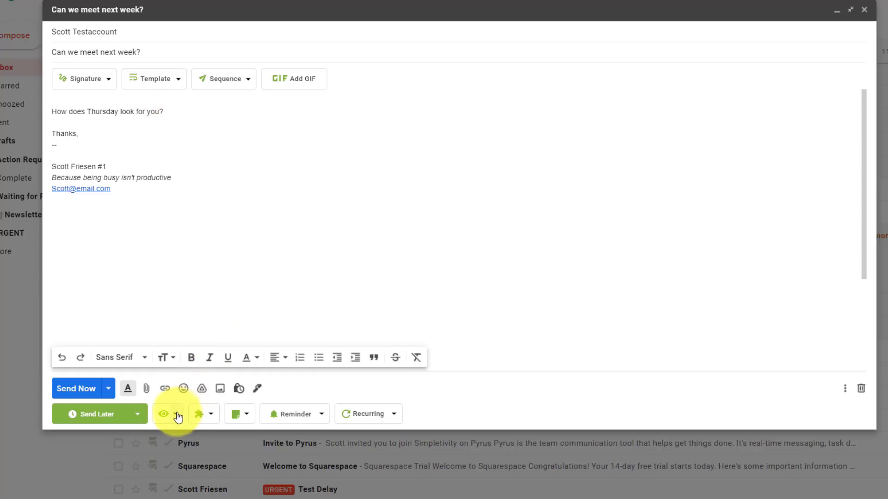
mouse_move(179, 416)
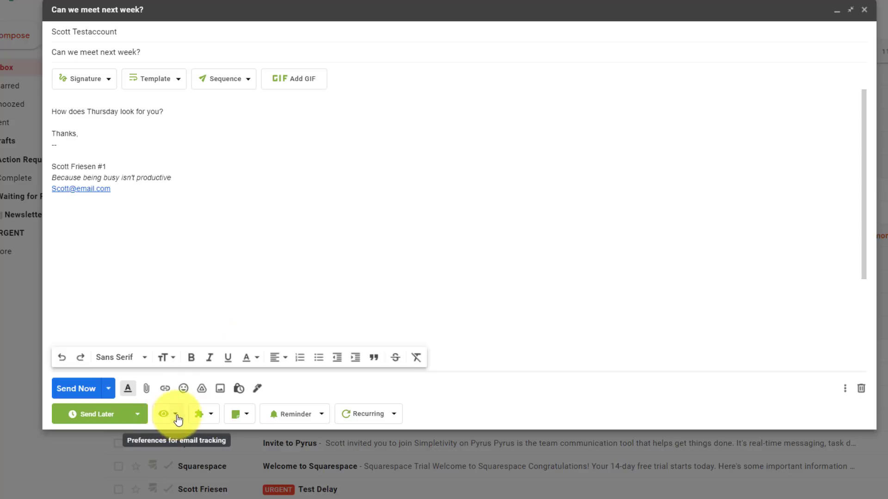
click(178, 414)
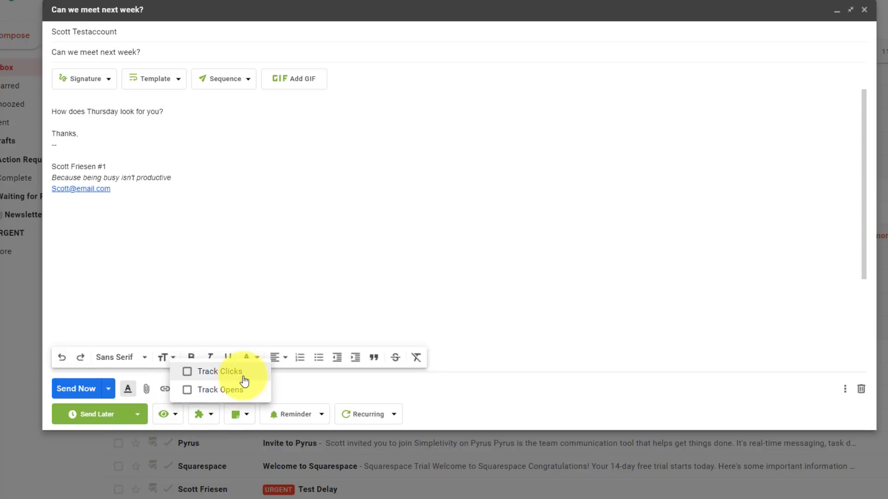
click(186, 372)
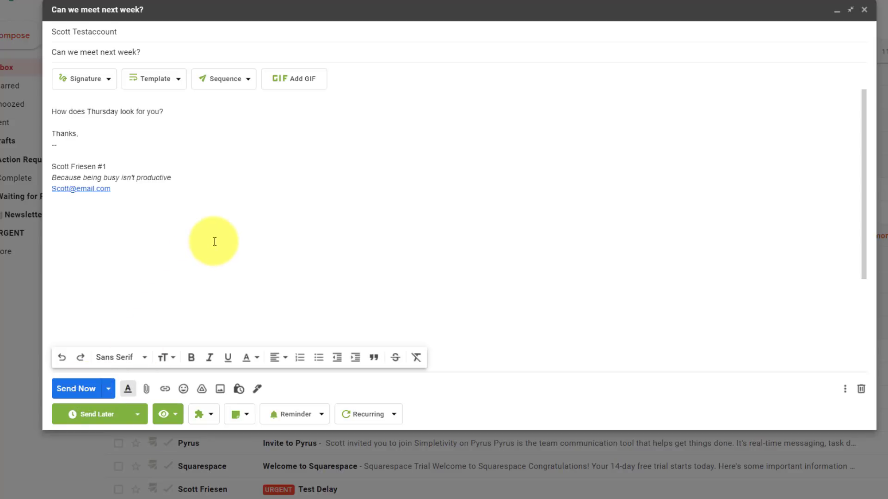
mouse_move(77, 135)
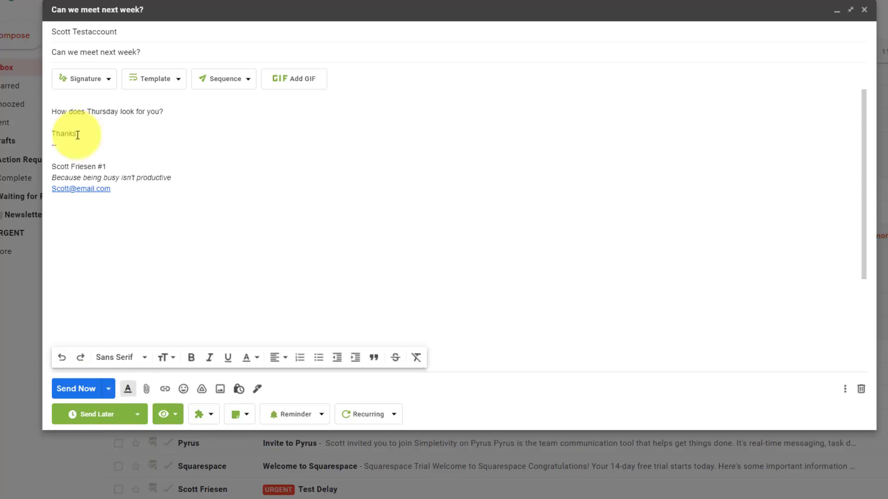
mouse_move(290, 165)
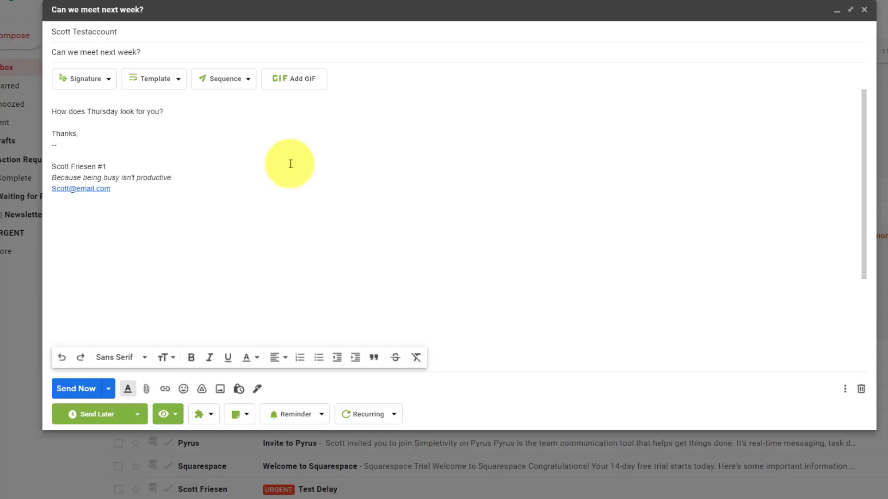
mouse_move(168, 133)
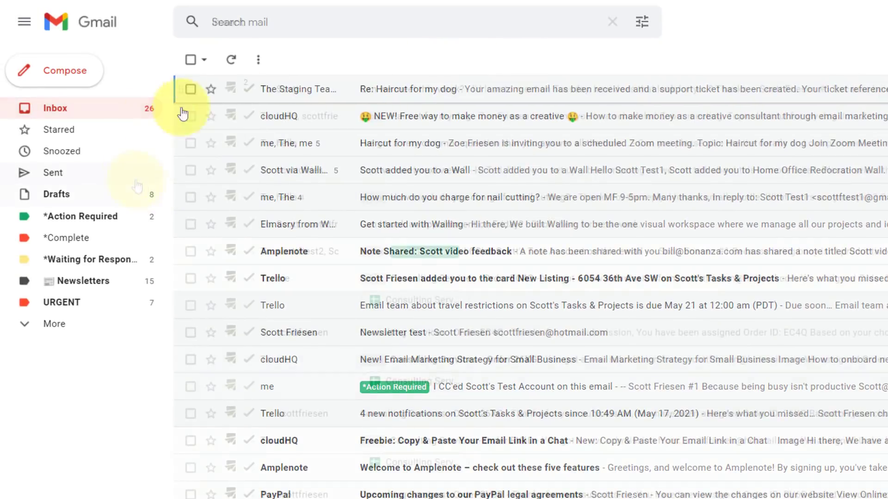
click(52, 173)
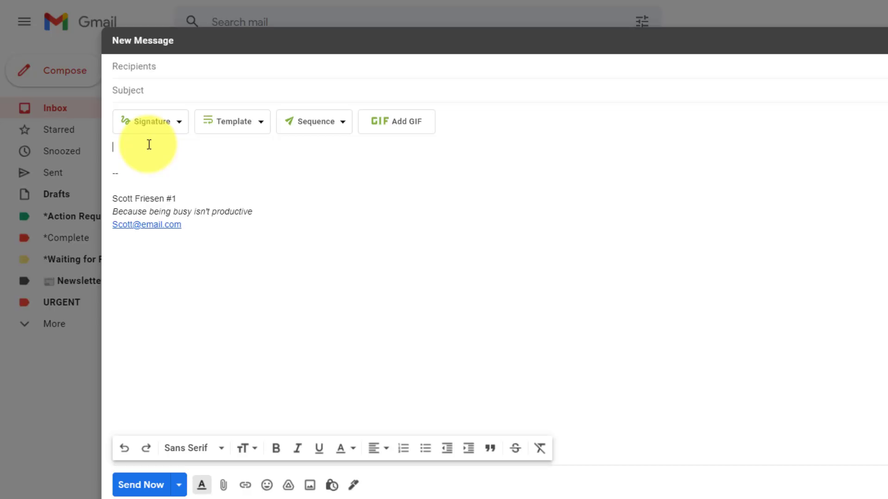
mouse_move(261, 127)
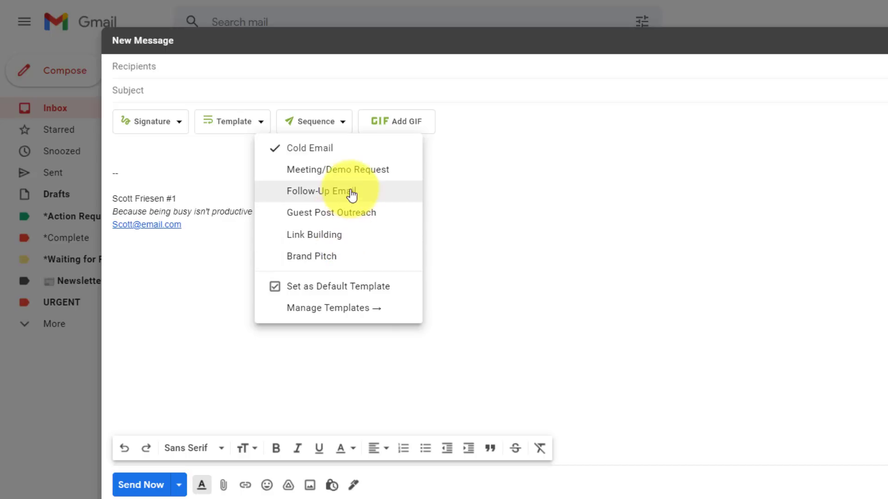
mouse_move(340, 203)
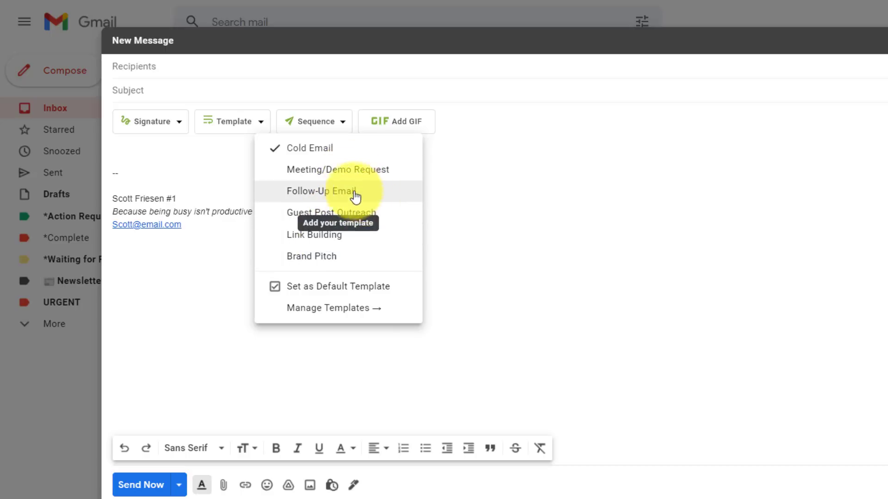
Insert the Follow-Up Email template into the message body in place of Cold Email.
click(320, 190)
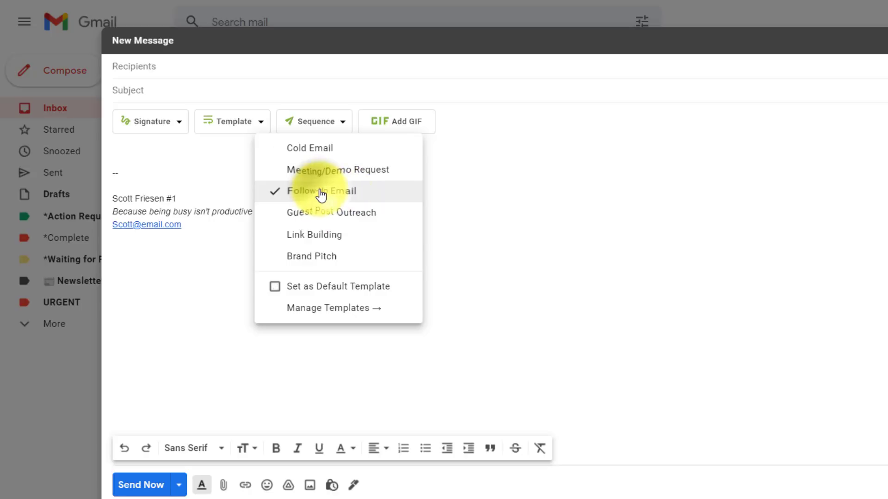
click(320, 190)
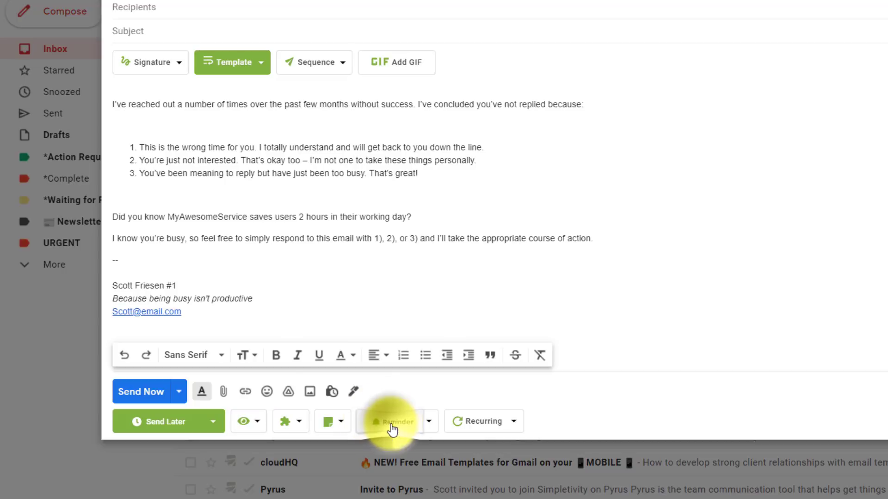
Set a reminder 'in 1 hour' that triggers only if nobody responds, and review its options.
click(395, 422)
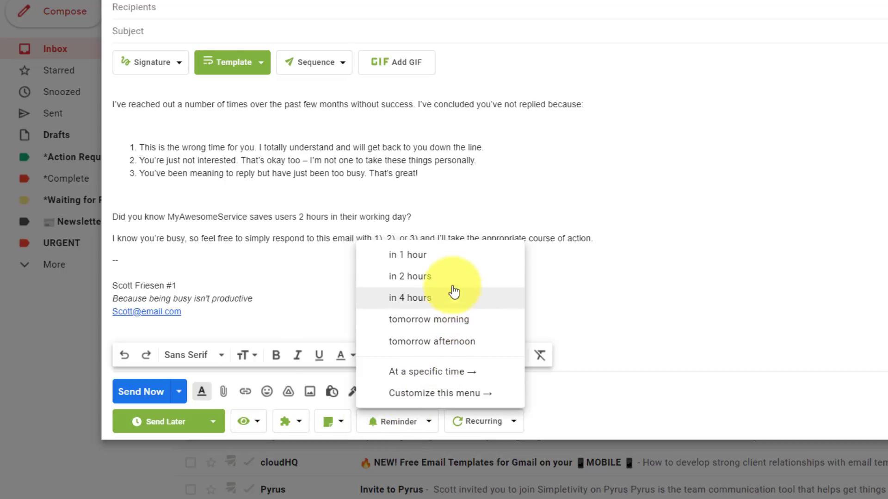
mouse_move(407, 255)
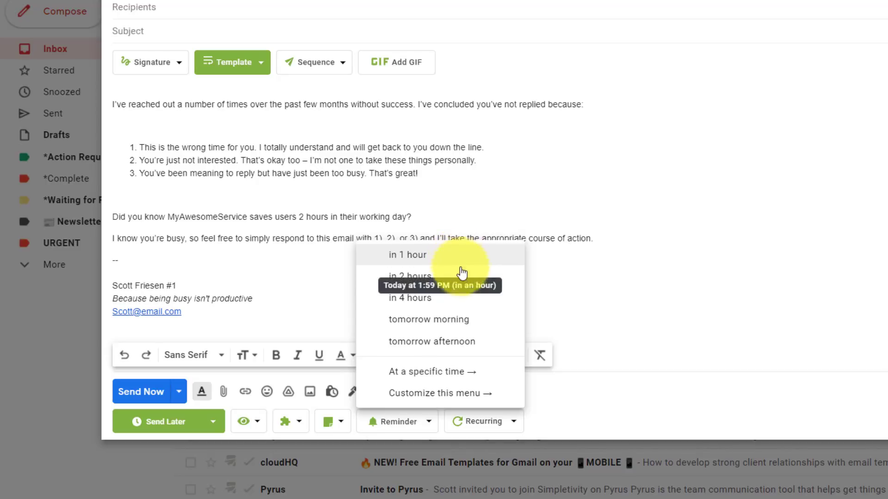
mouse_move(433, 342)
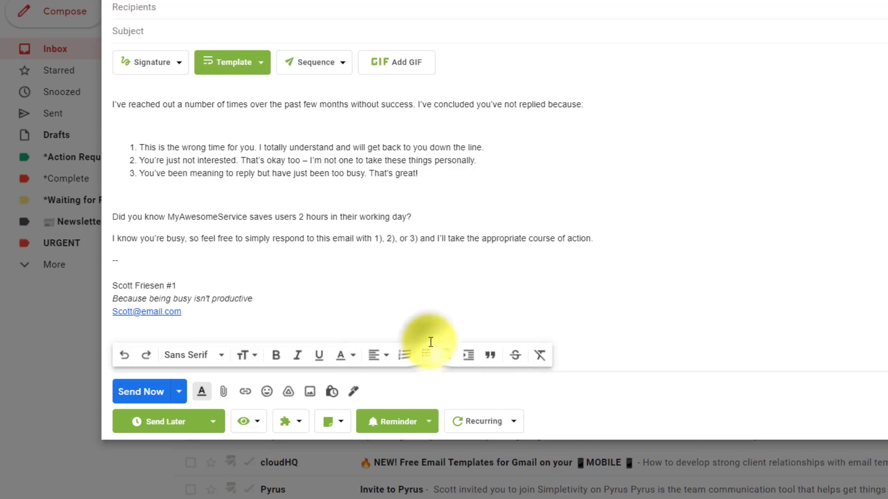
click(395, 421)
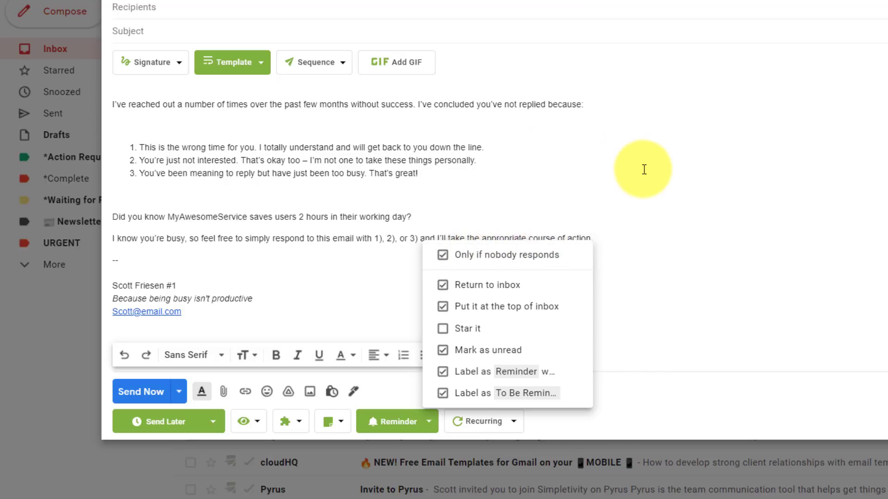
mouse_move(634, 271)
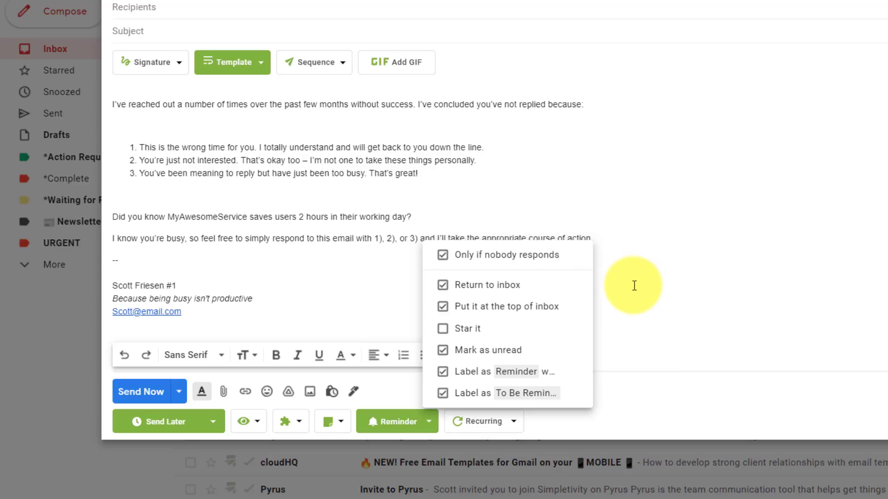
click(579, 295)
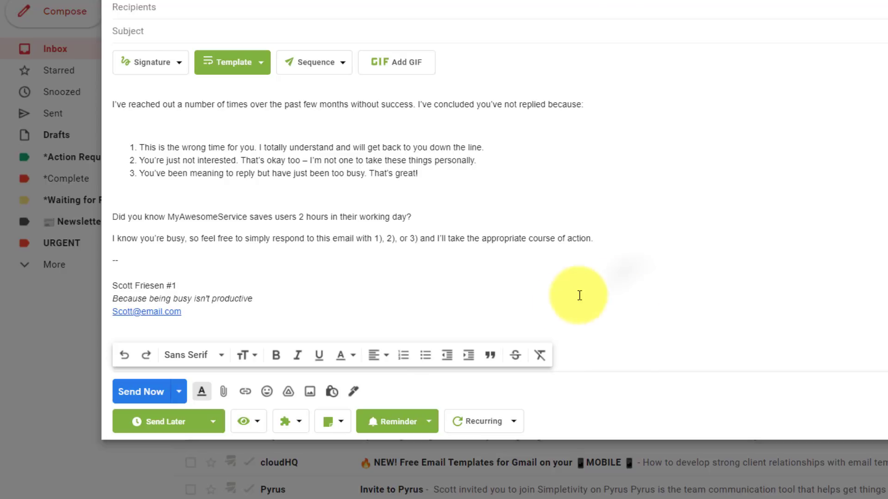
mouse_move(387, 304)
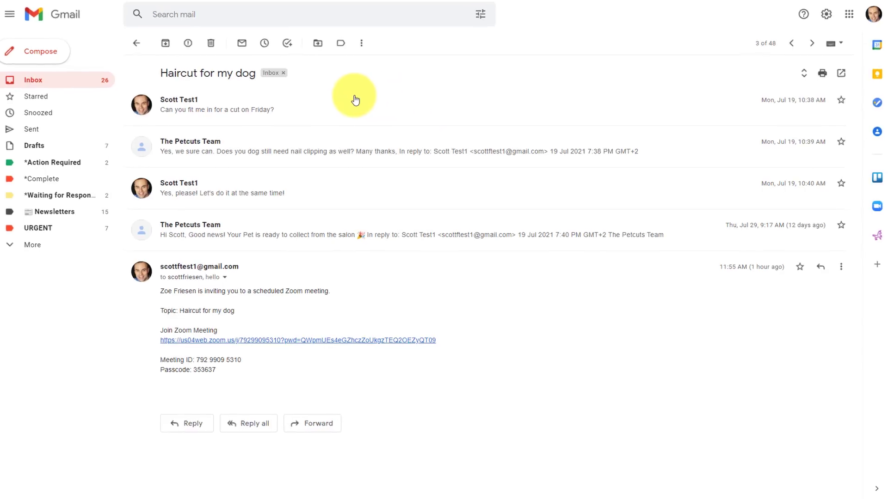
View the Zoom invite in the 'Haircut for my dog' thread, then go back to the inbox.
click(9, 14)
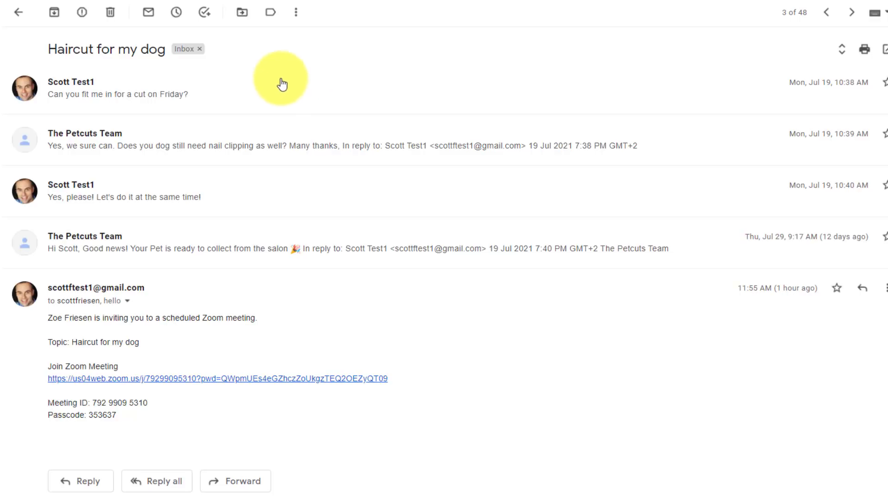
mouse_move(244, 96)
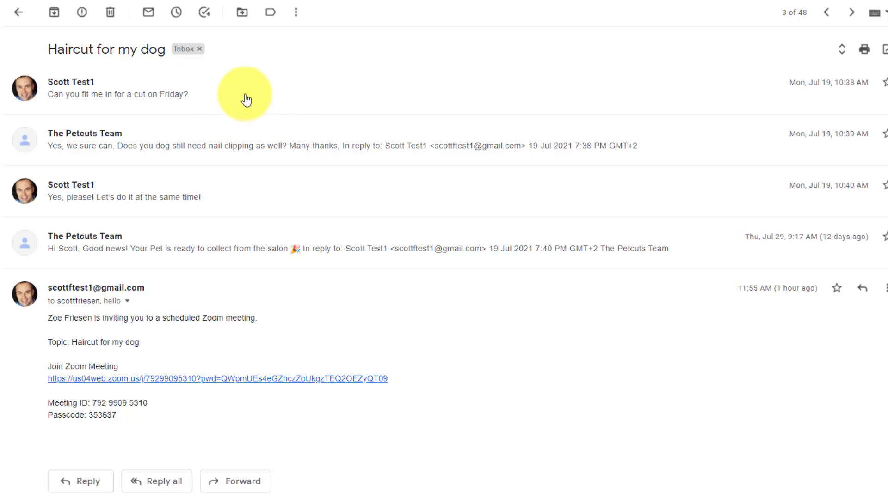
mouse_move(273, 354)
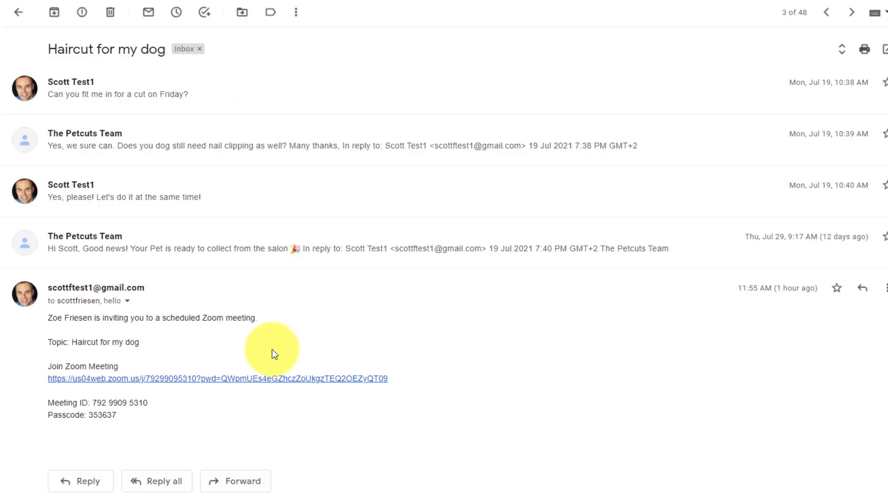
mouse_move(251, 347)
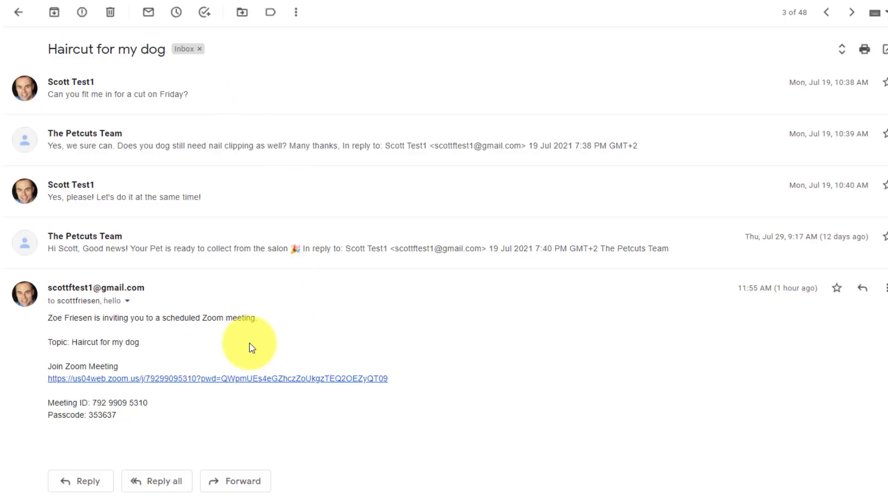
click(80, 481)
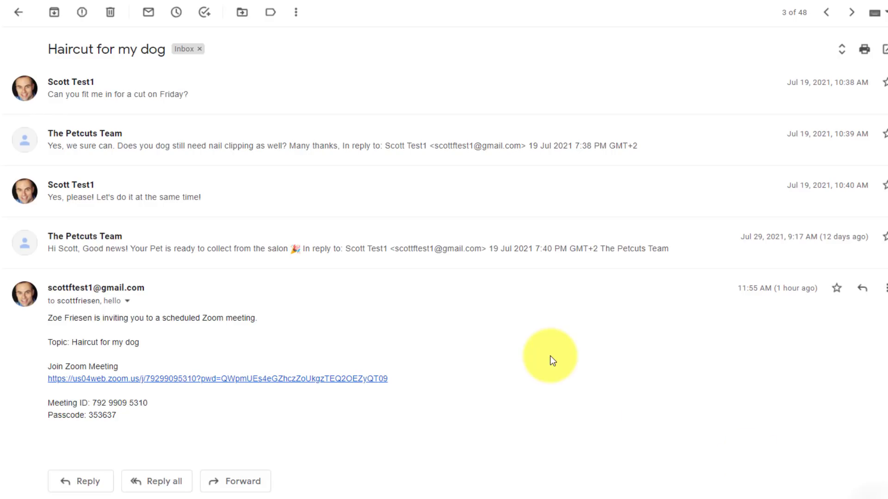
click(18, 12)
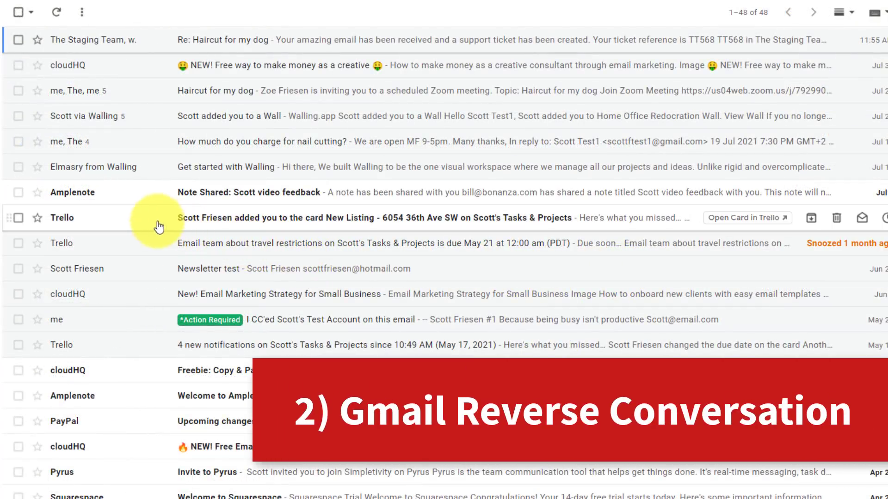
mouse_move(138, 91)
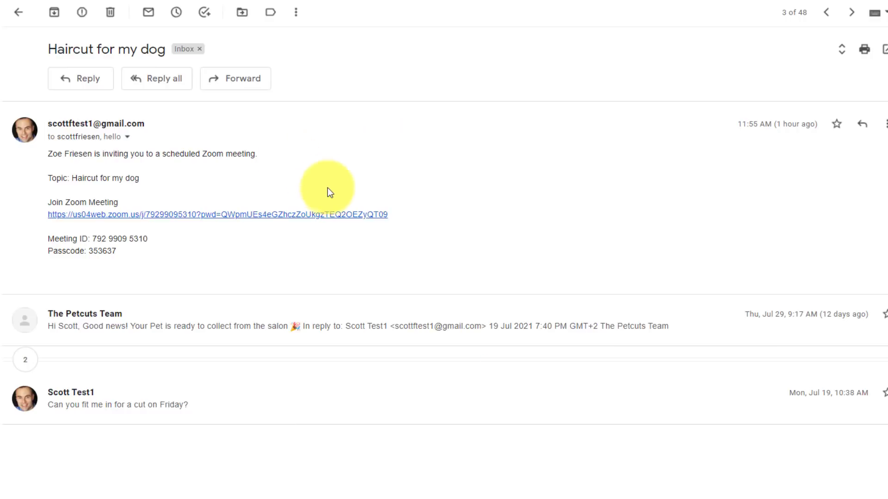
mouse_move(219, 188)
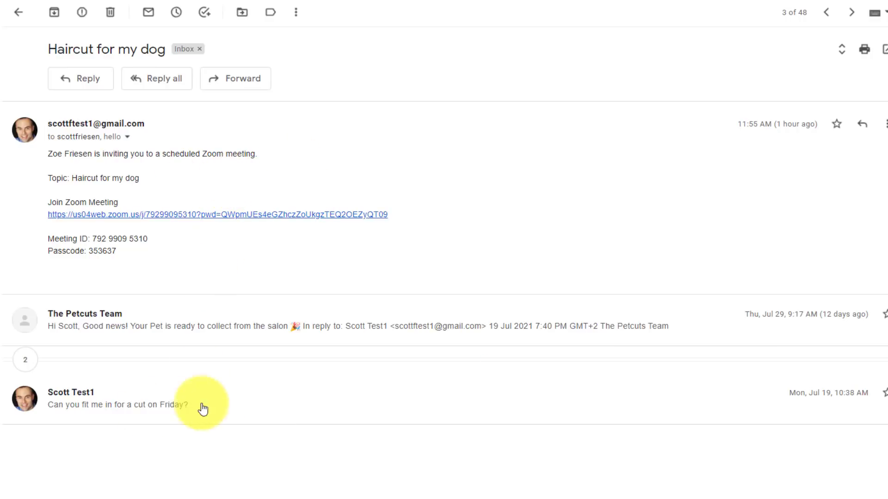
mouse_move(293, 232)
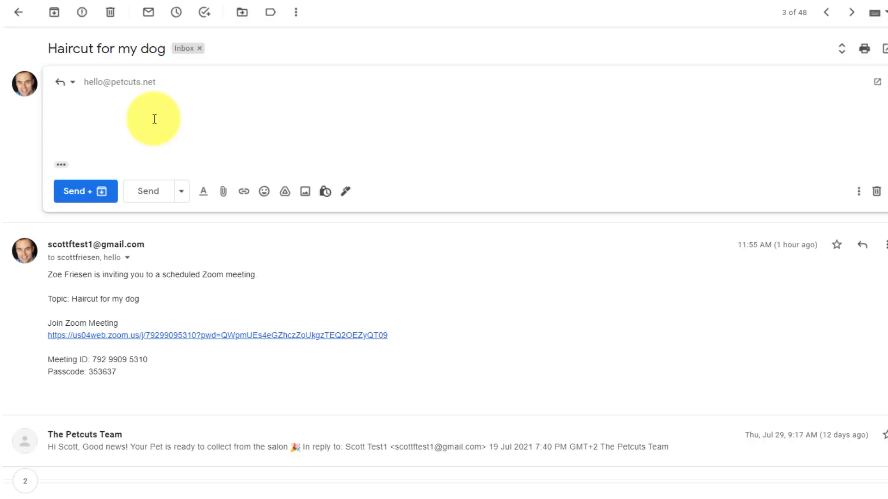
mouse_move(212, 277)
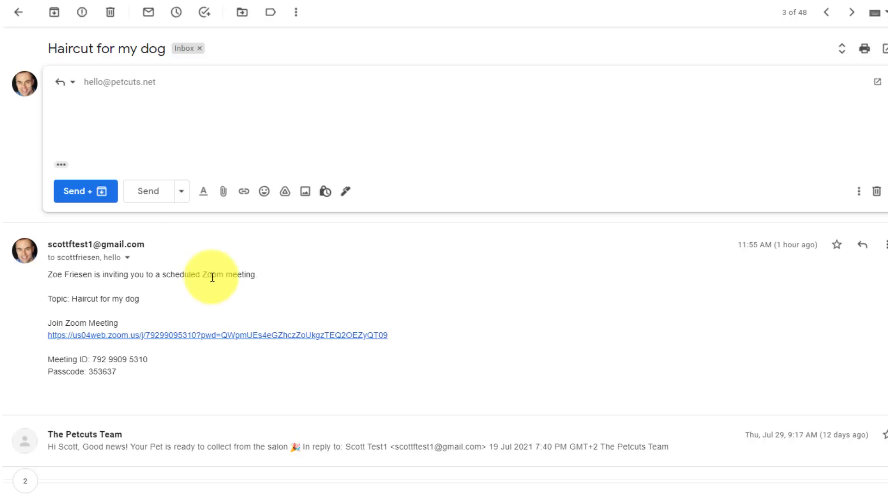
mouse_move(206, 331)
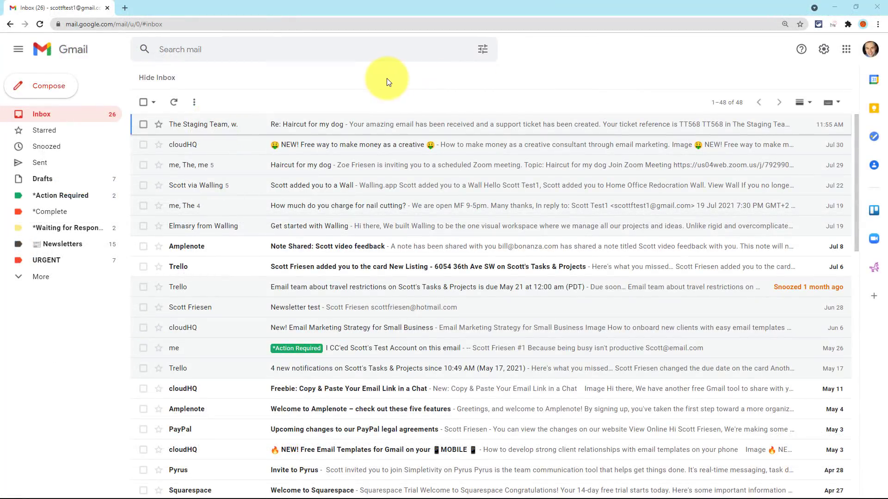
Scroll the inbox list of 48 conversations and return to its top.
scroll(down, 3)
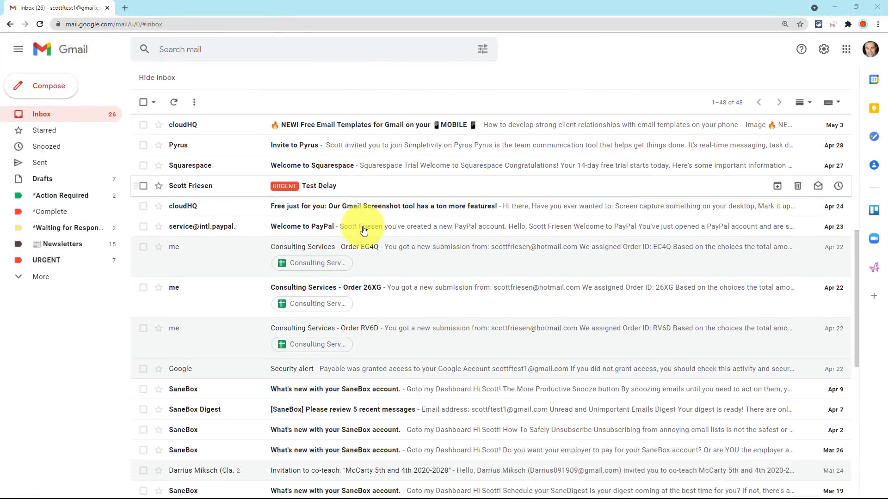
click(173, 103)
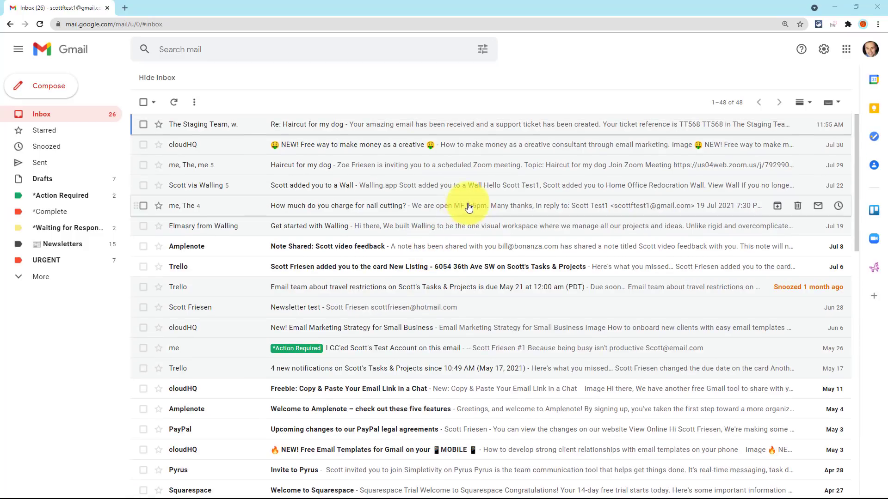
mouse_move(554, 74)
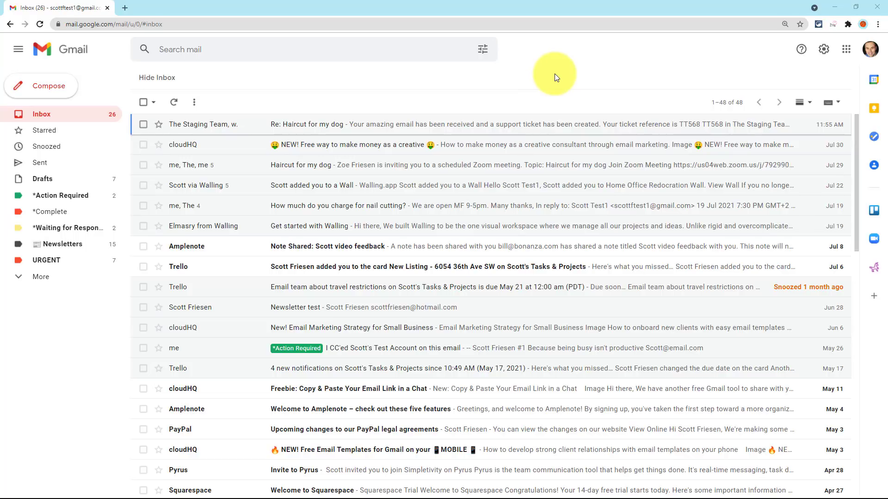
mouse_move(560, 74)
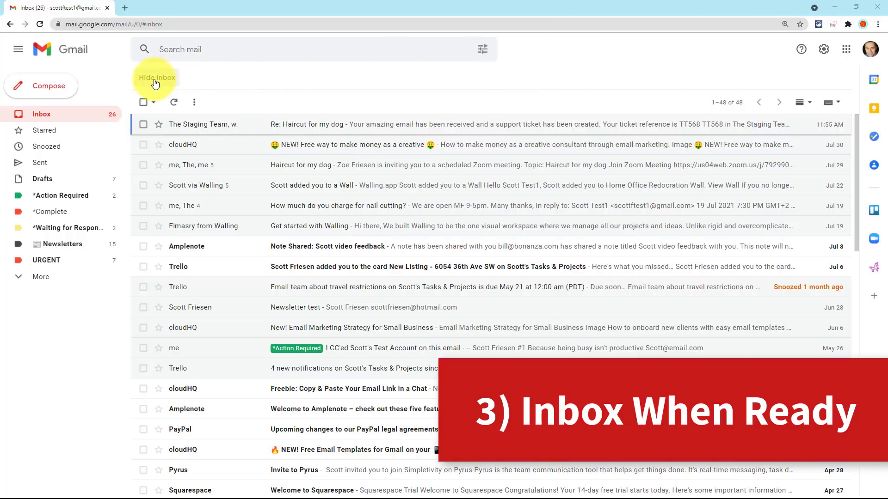
mouse_move(195, 84)
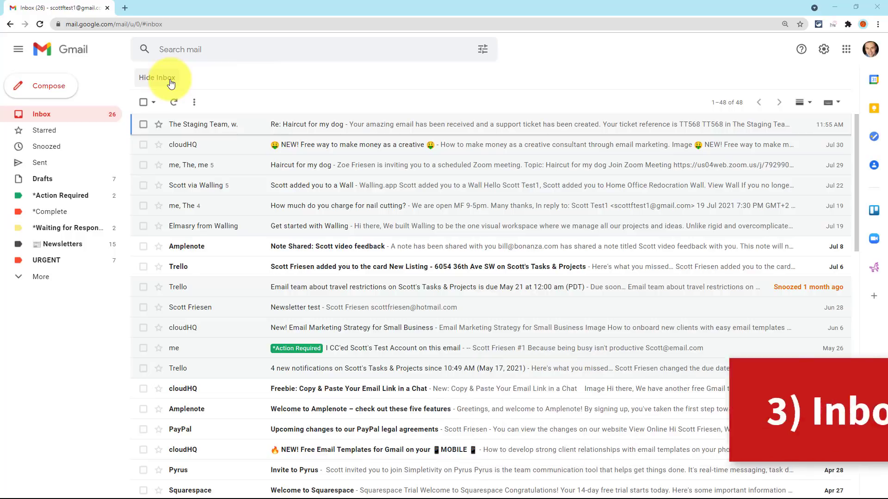
Hide the inbox message list, briefly starting and discarding a new message.
click(157, 77)
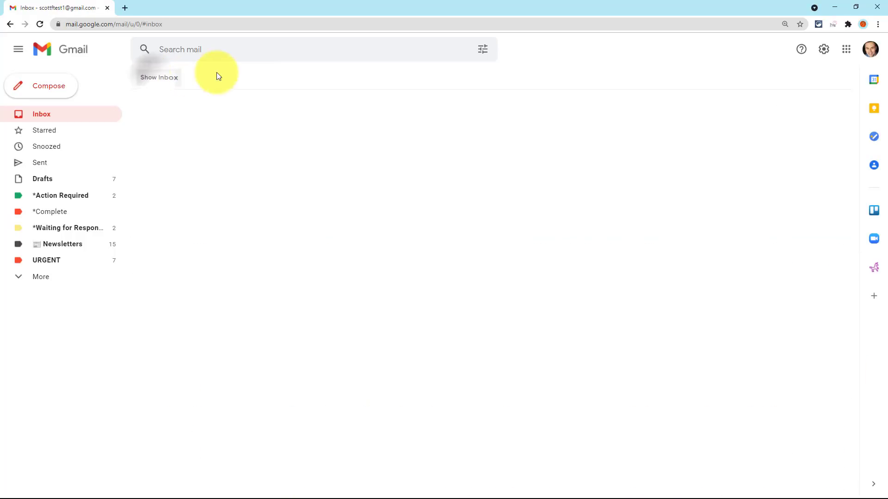
mouse_move(309, 294)
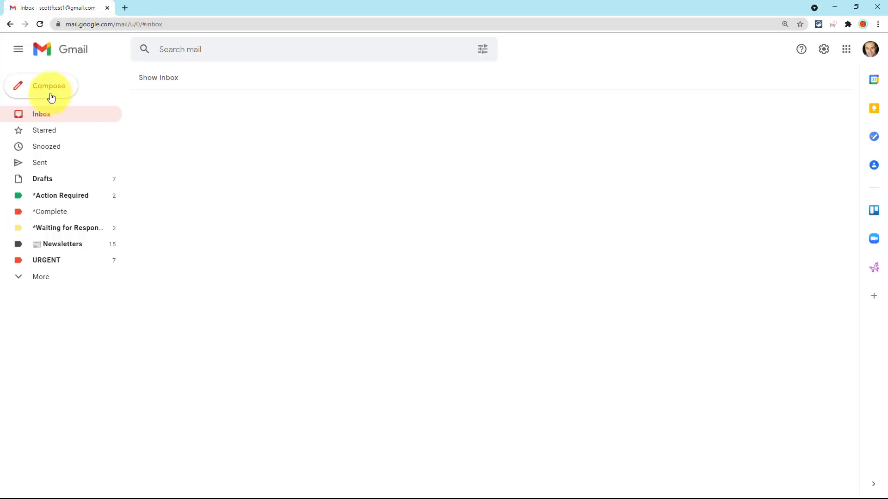
click(49, 85)
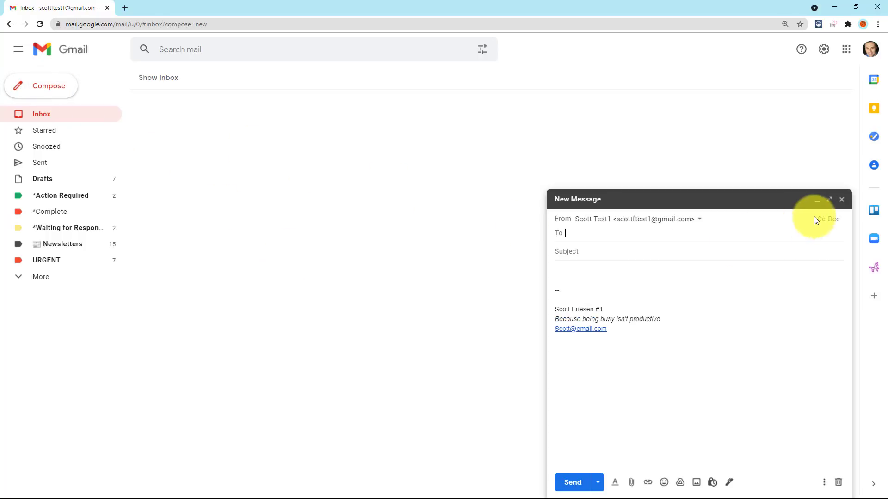
click(842, 200)
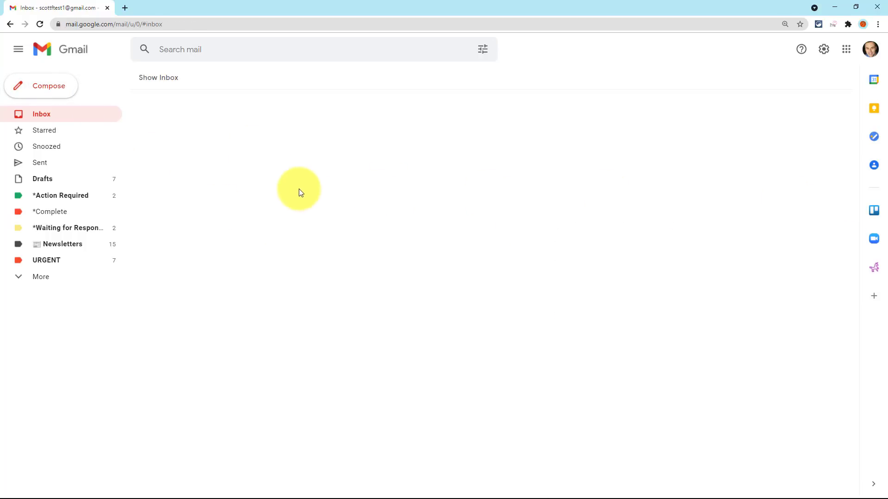
mouse_move(343, 181)
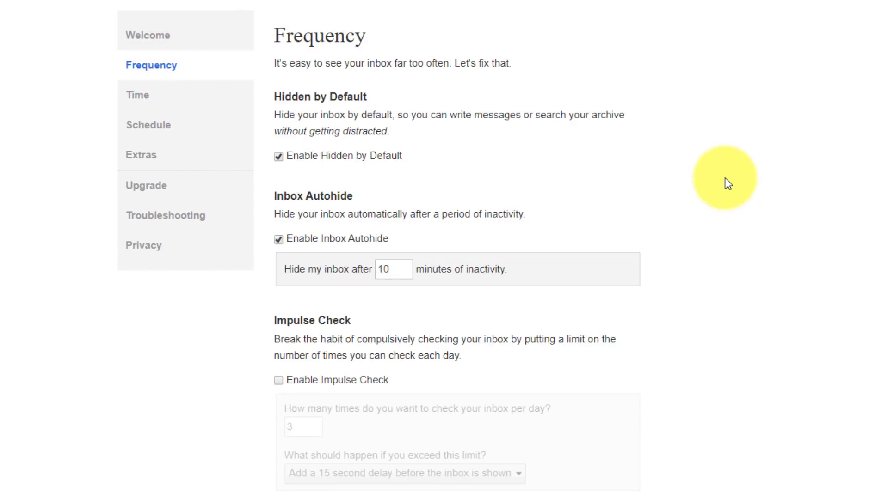
mouse_move(429, 240)
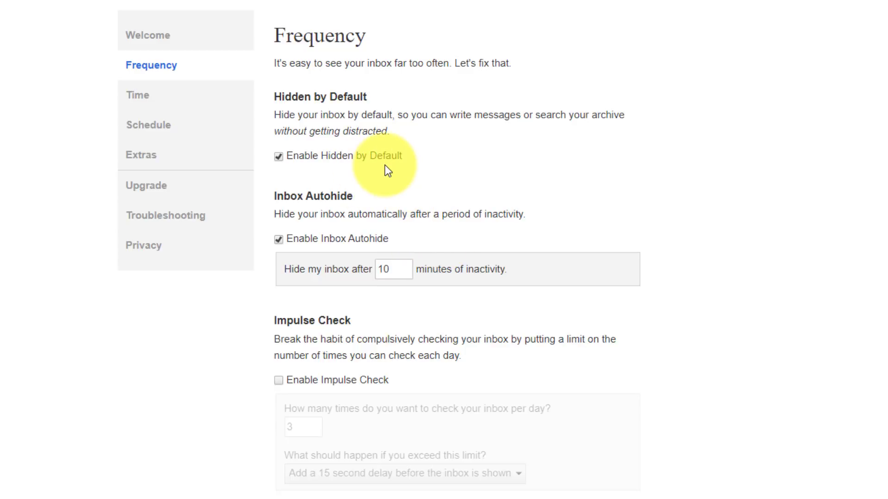
mouse_move(358, 285)
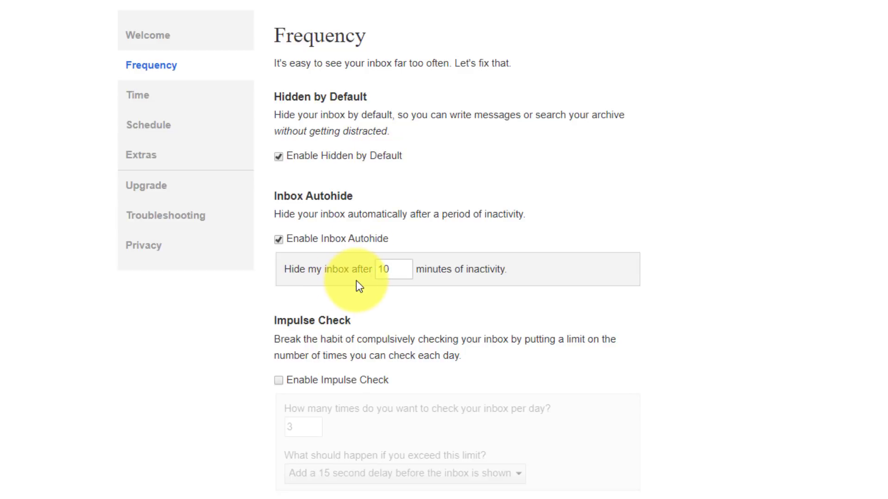
mouse_move(438, 296)
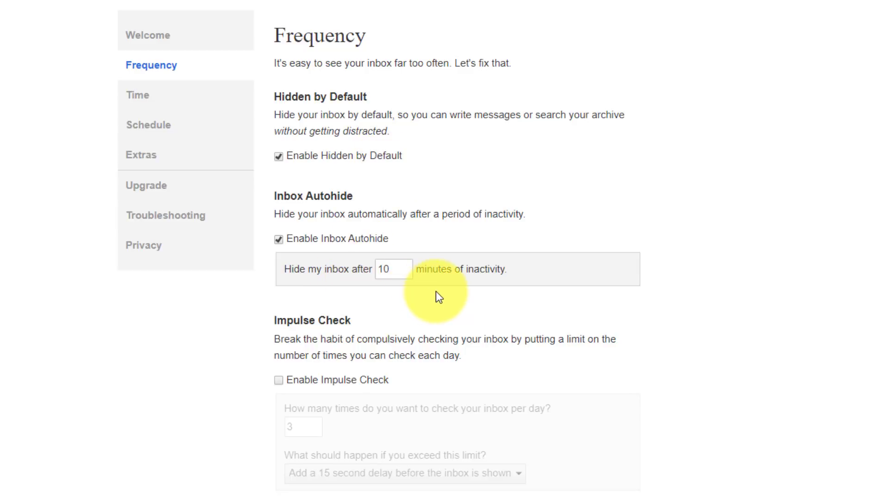
Review Inbox When Ready's Frequency and Time budget settings with autohide at 10 minutes.
scroll(down, 3)
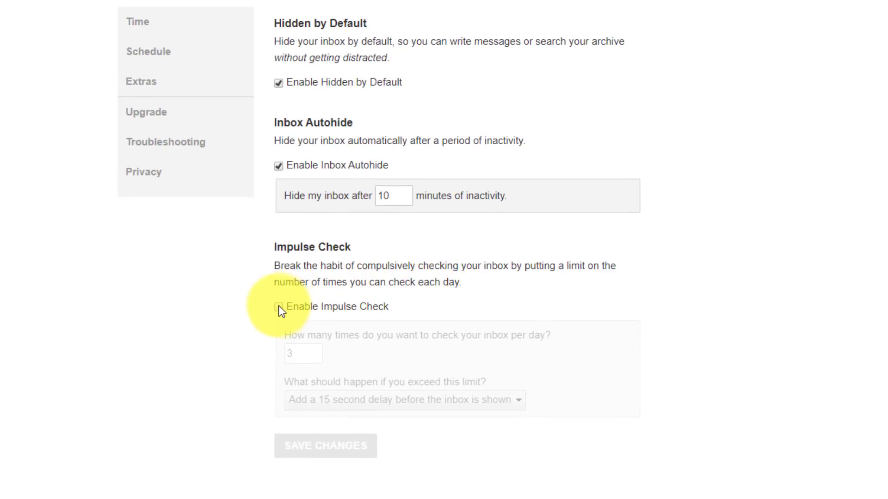
click(279, 306)
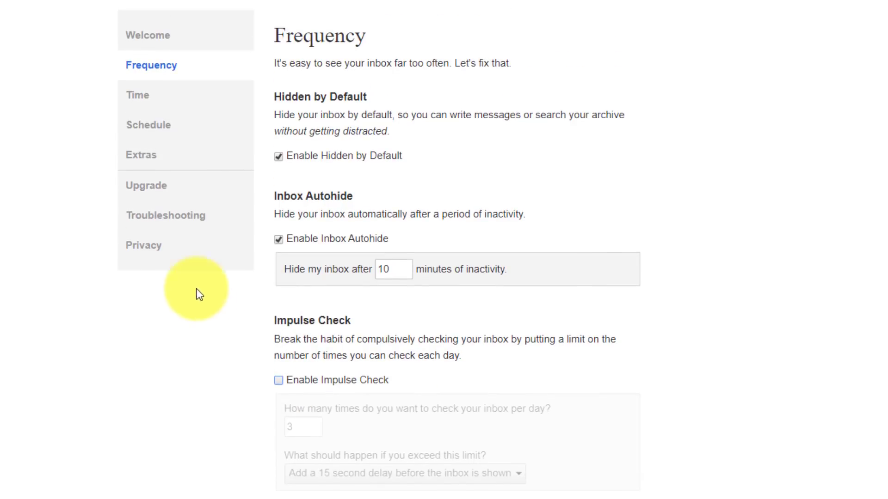
click(137, 95)
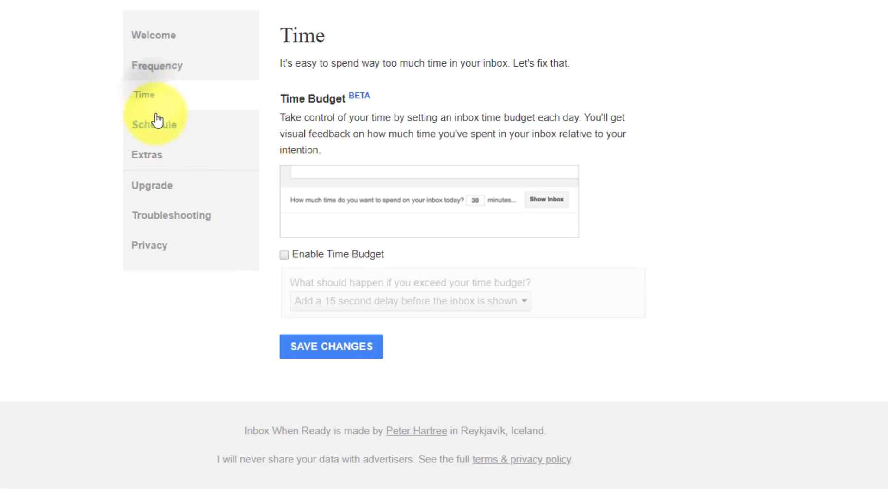
click(154, 125)
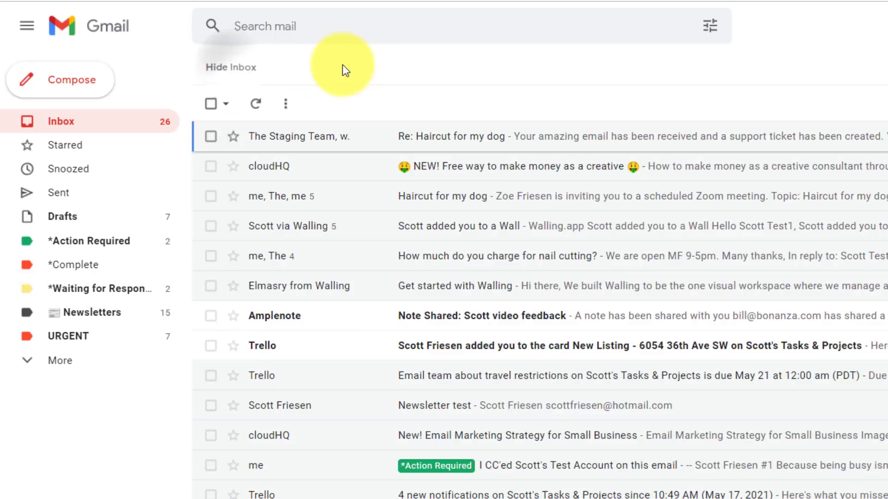
Toggle Hide Inbox off and on so the message list reappears with label tabs.
click(230, 67)
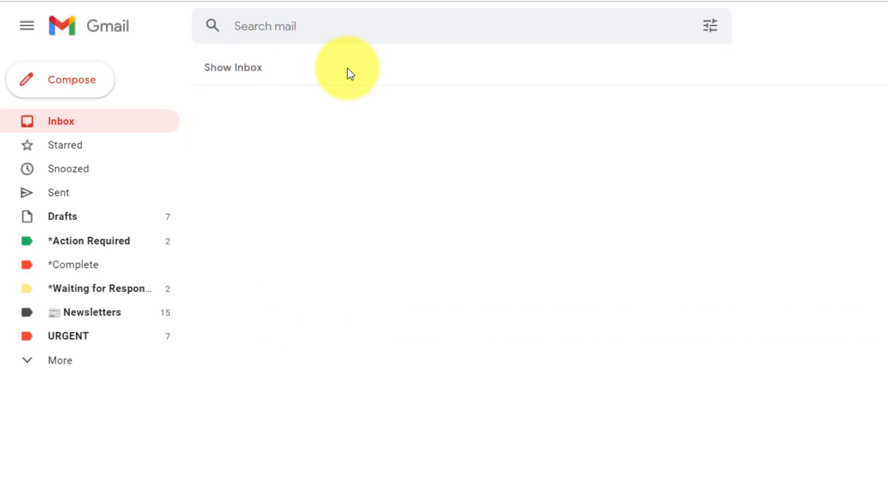
click(232, 68)
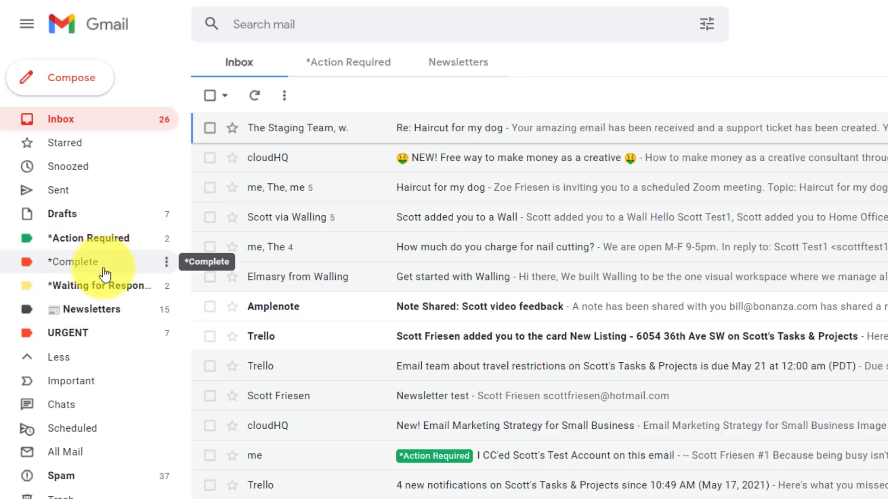
mouse_move(112, 294)
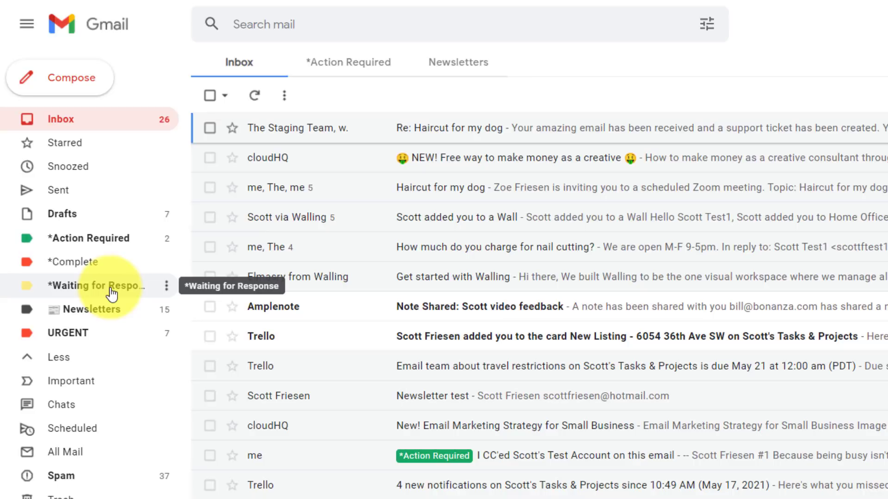
mouse_move(139, 238)
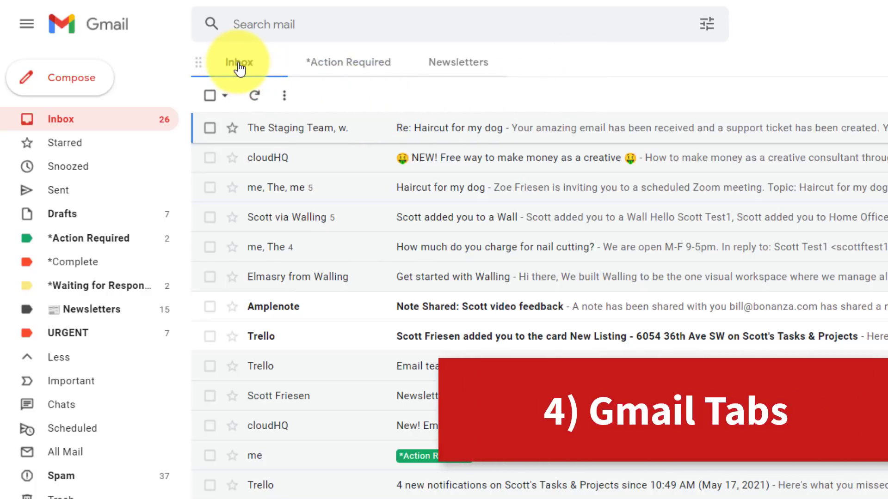
mouse_move(357, 62)
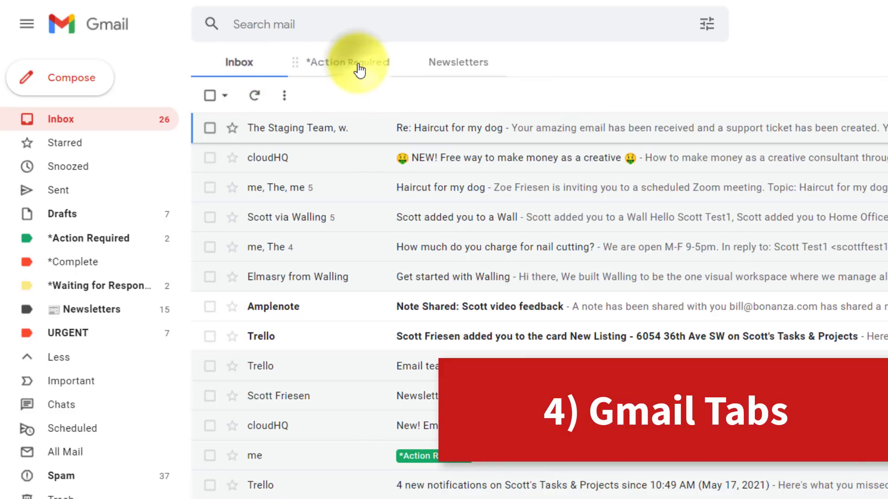
View the *Action Required and Newsletters tab messages, then return to the Inbox tab.
click(347, 62)
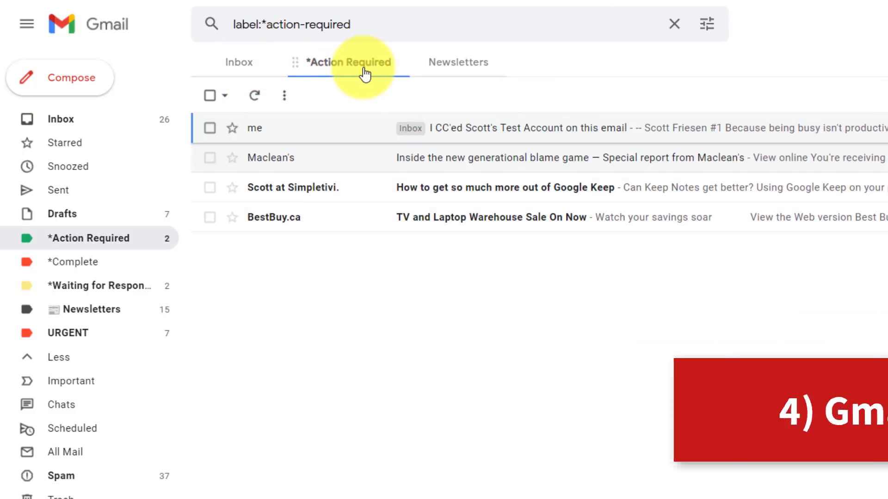
click(457, 62)
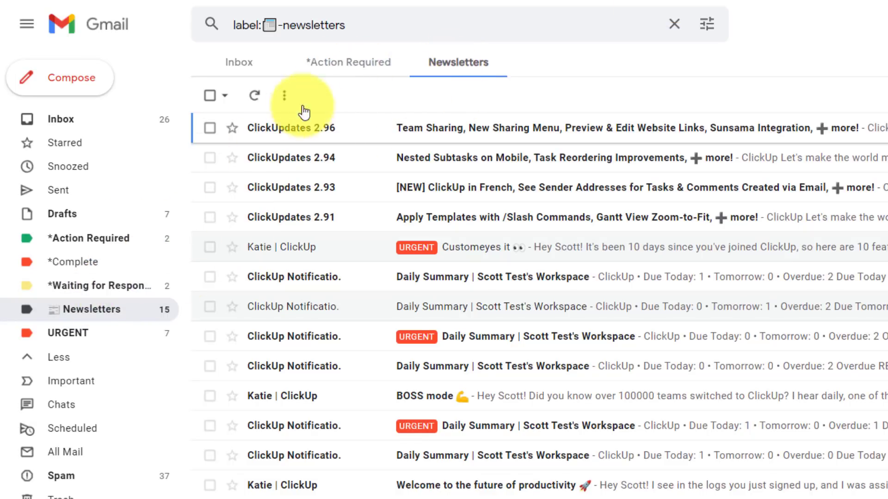
click(349, 62)
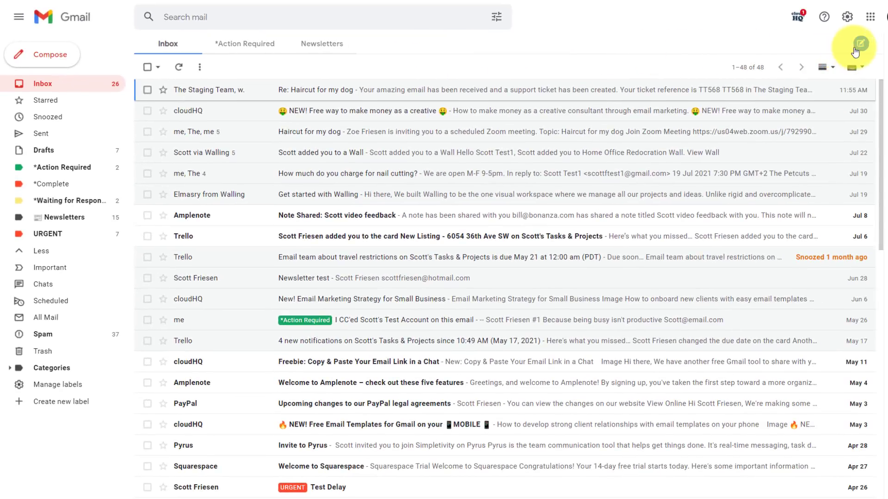
Enter tab edit mode showing rename and remove buttons on each pinned label tab.
click(856, 44)
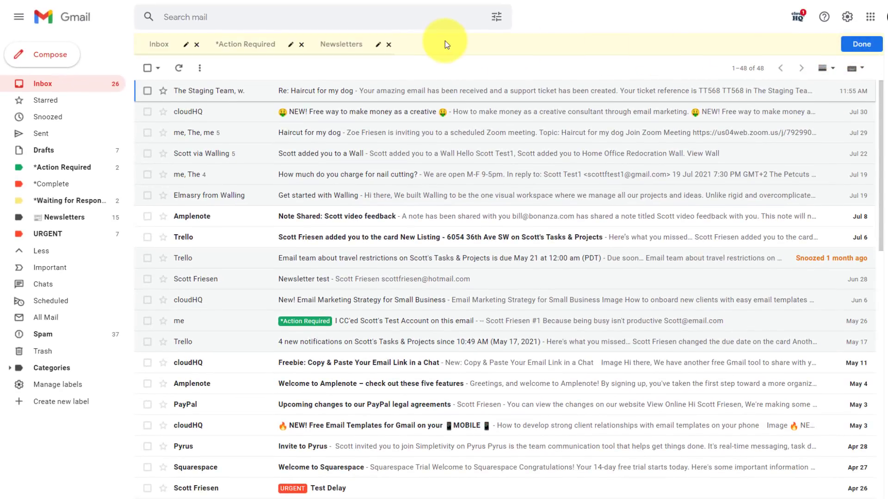
mouse_move(429, 49)
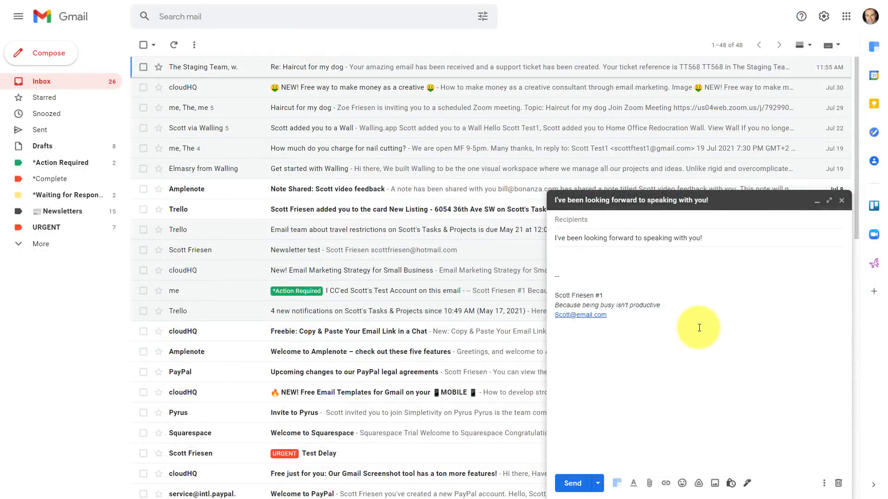
mouse_move(700, 264)
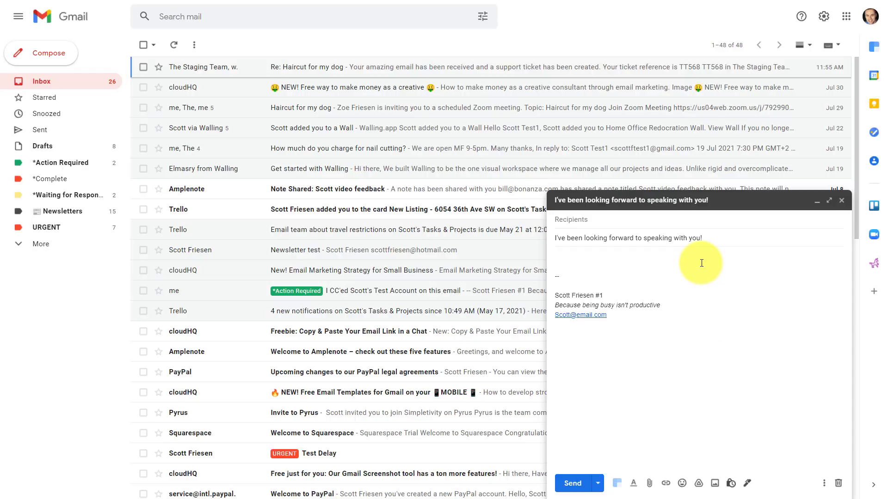
mouse_move(695, 275)
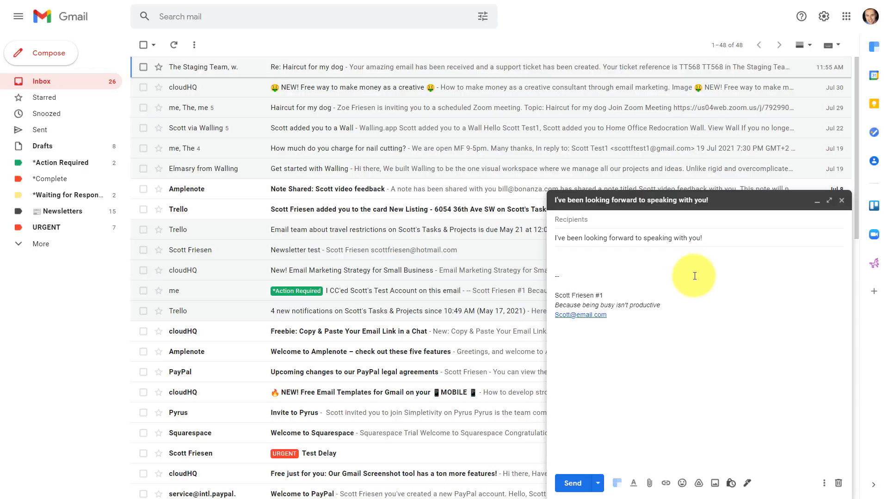
mouse_move(636, 241)
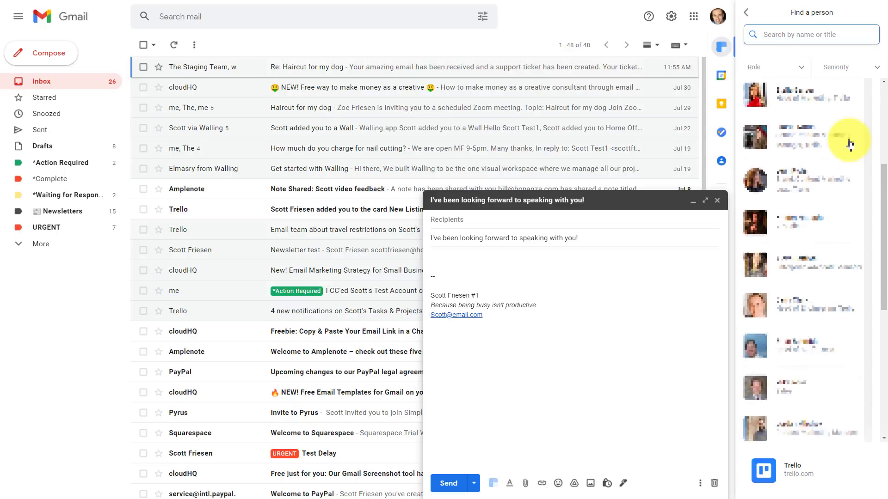
Scroll through the Clearbit Find a person results beside the draft.
scroll(down, 3)
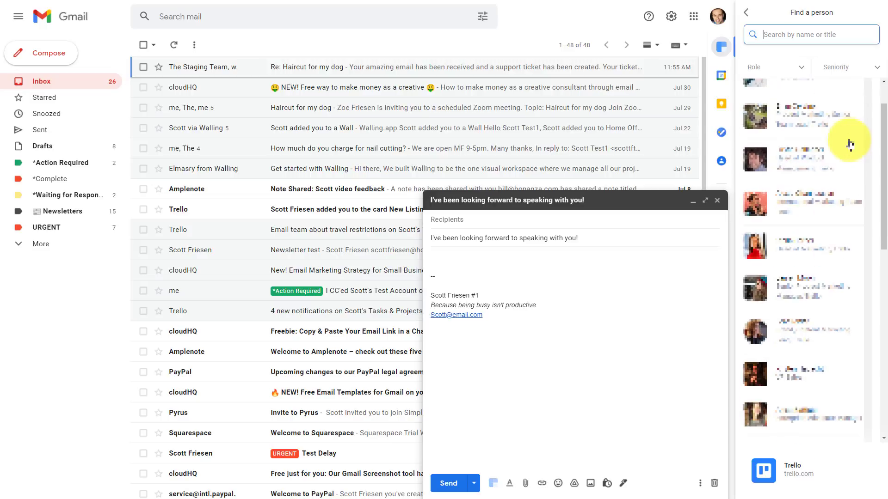
scroll(down, 3)
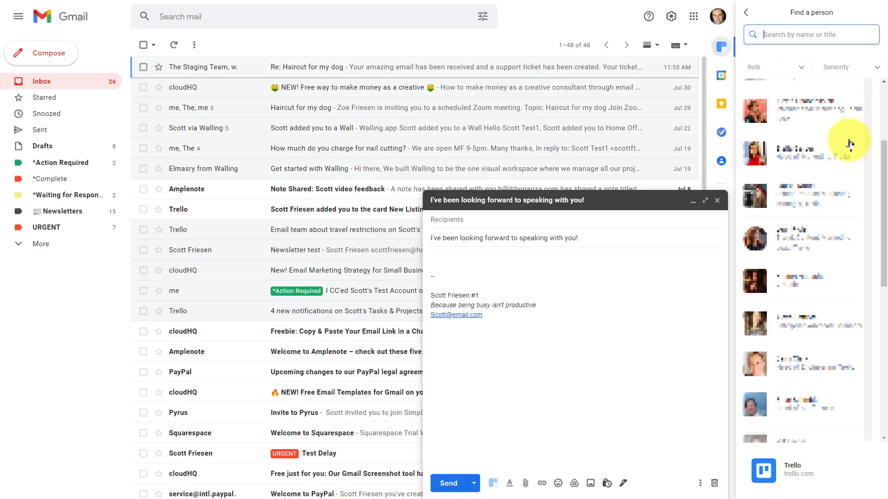
mouse_move(792, 195)
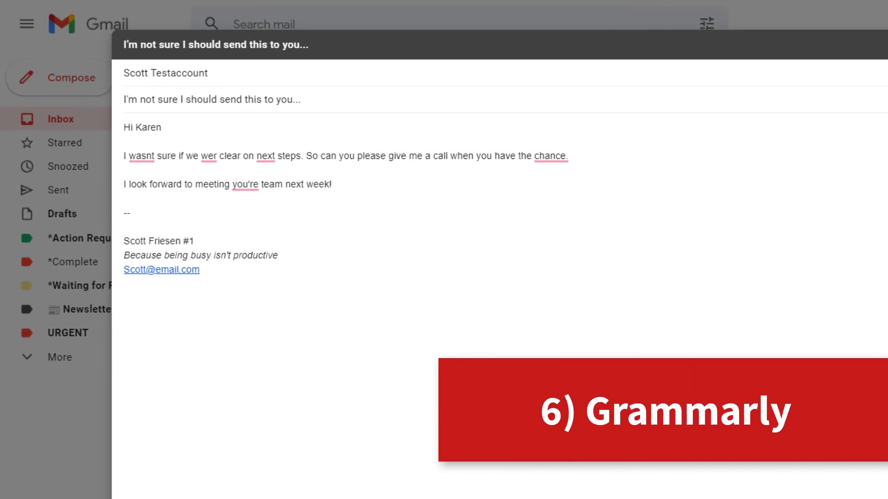
mouse_move(364, 192)
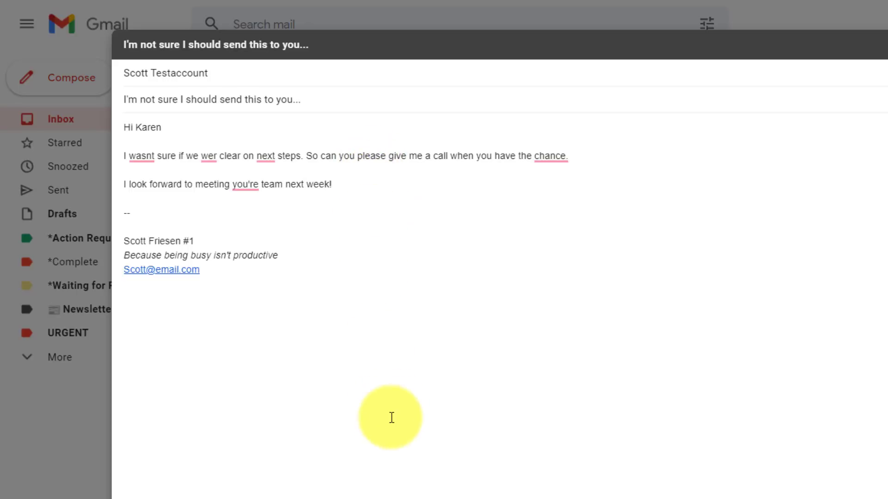
mouse_move(377, 173)
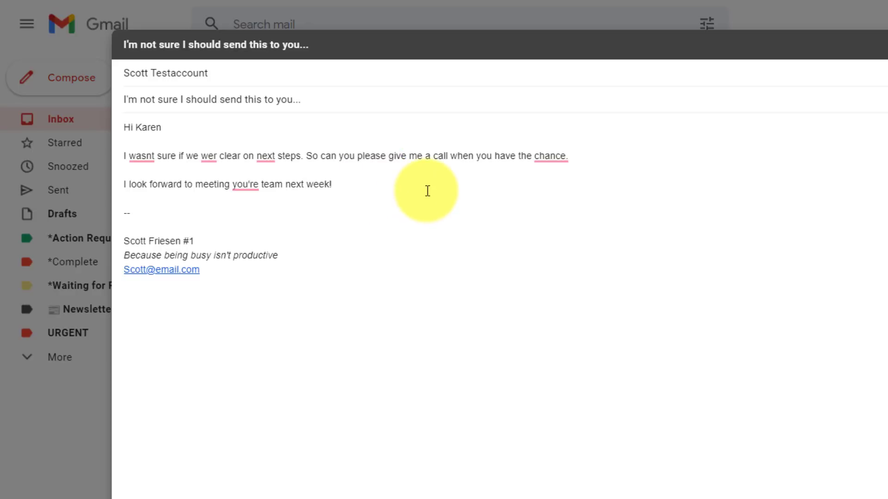
mouse_move(418, 206)
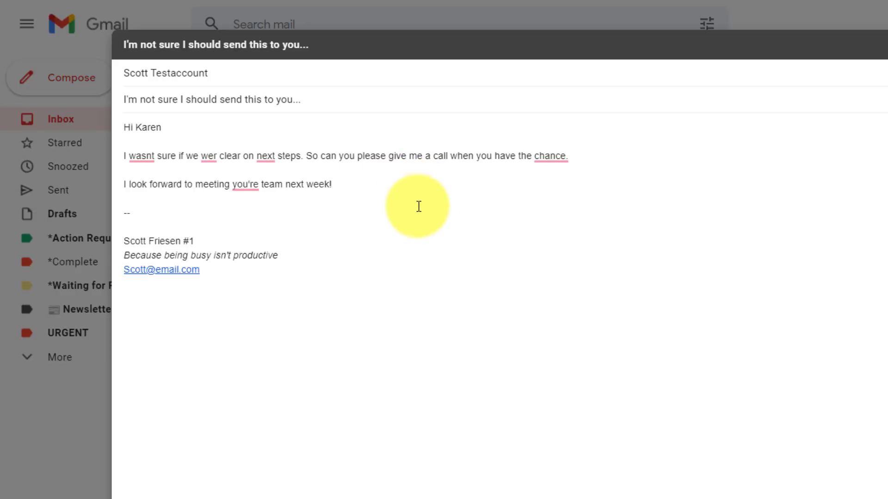
Accept Grammarly's fixes changing wasnt to wasn't and wer to were.
click(140, 156)
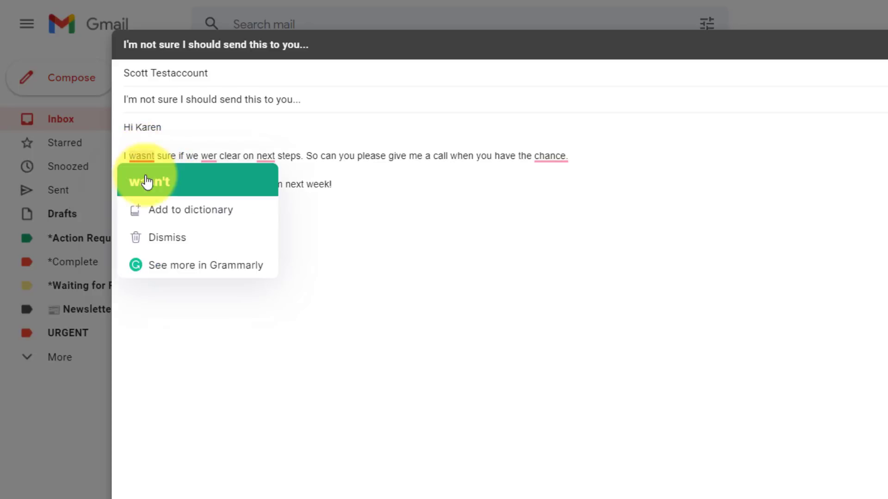
click(148, 182)
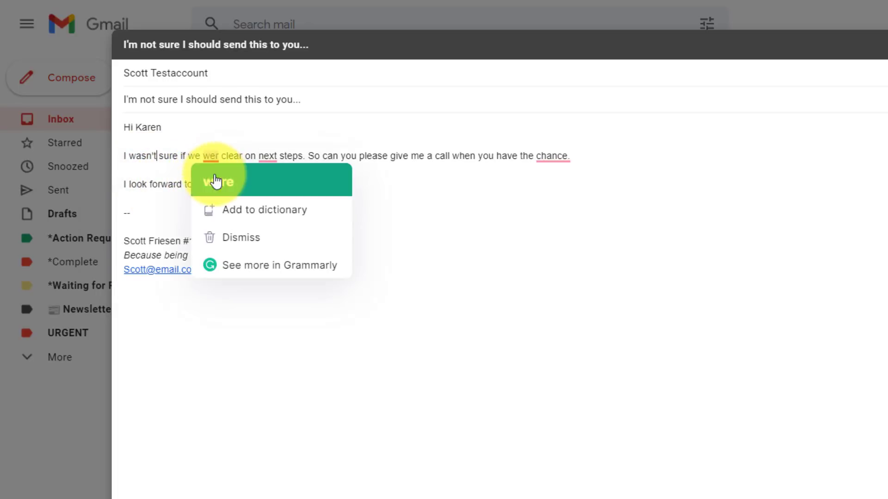
click(215, 180)
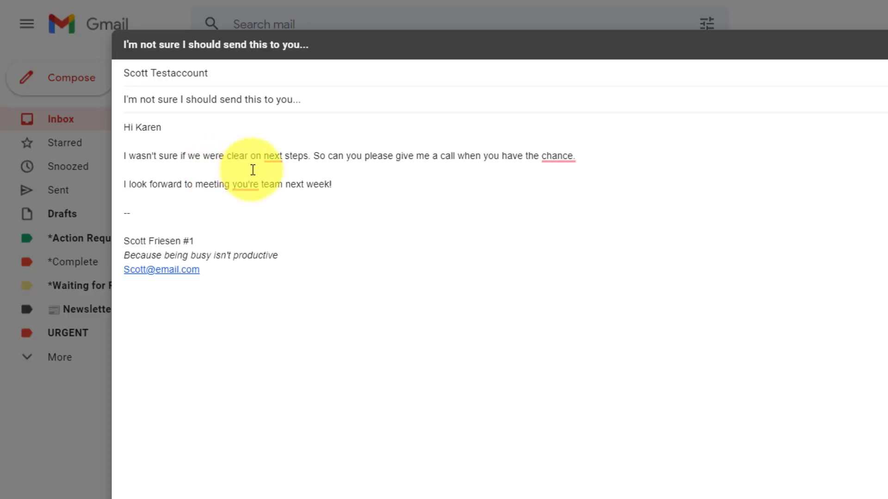
Accept Grammarly's fixes changing next steps to the next steps and you're to your.
click(271, 156)
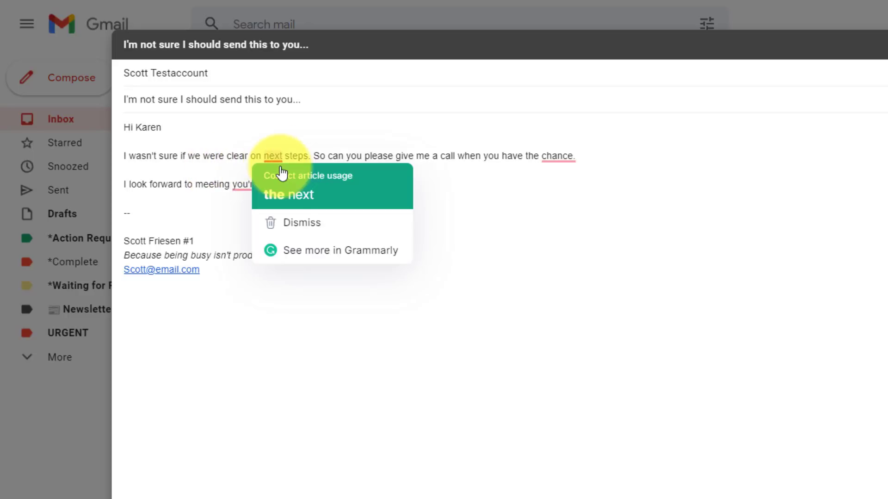
click(289, 195)
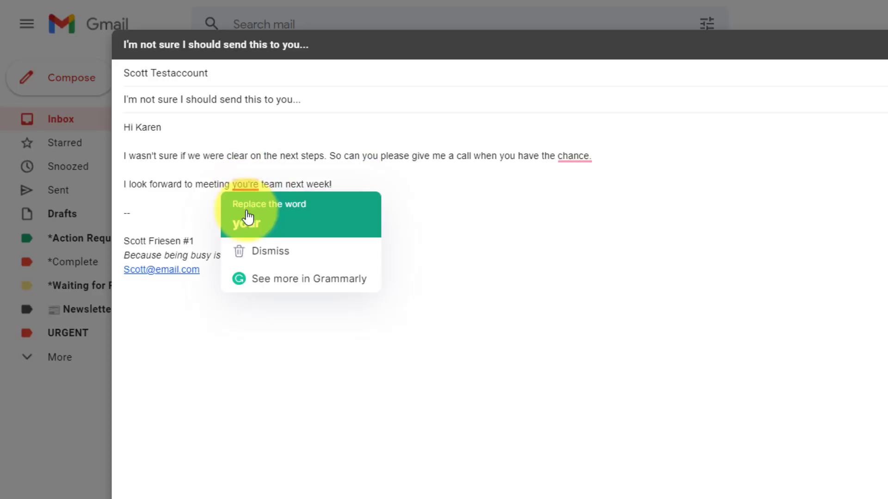
click(246, 216)
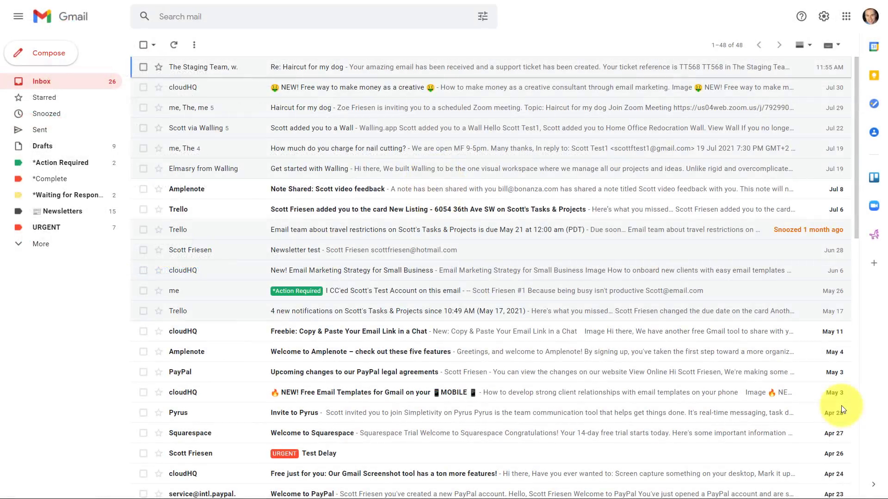
mouse_move(524, 44)
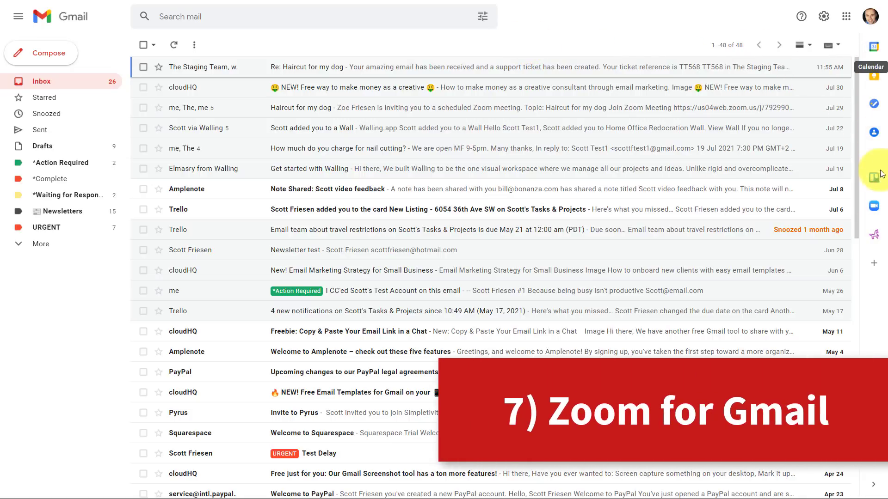
Show the Zoom for Gmail side panel beside the conversation.
click(874, 205)
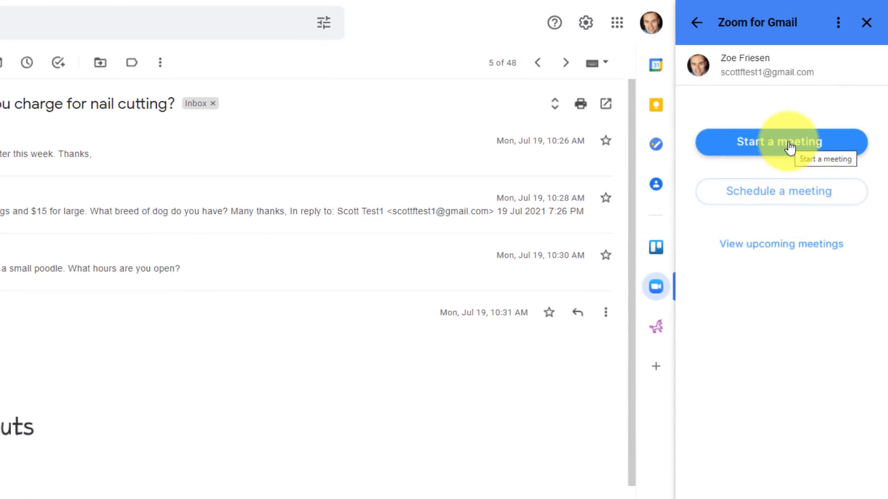
mouse_move(780, 191)
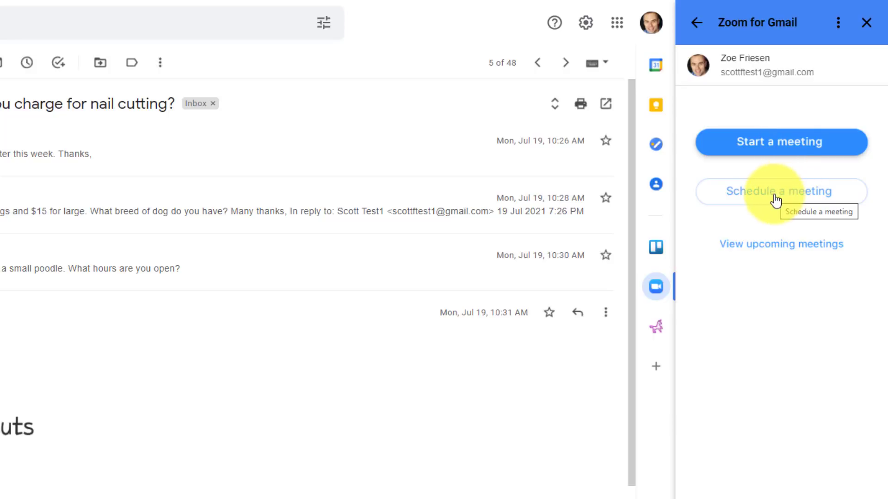
Create an instant Zoom meeting with the topic Test meeting.
click(780, 143)
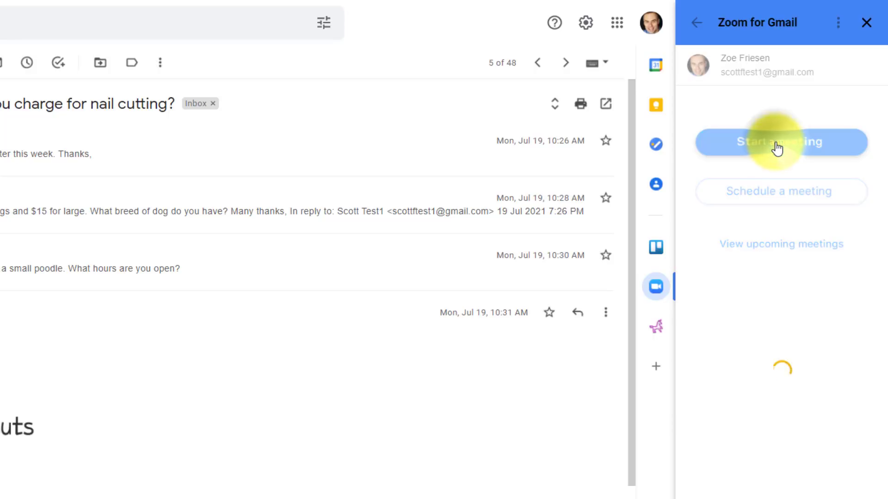
click(781, 141)
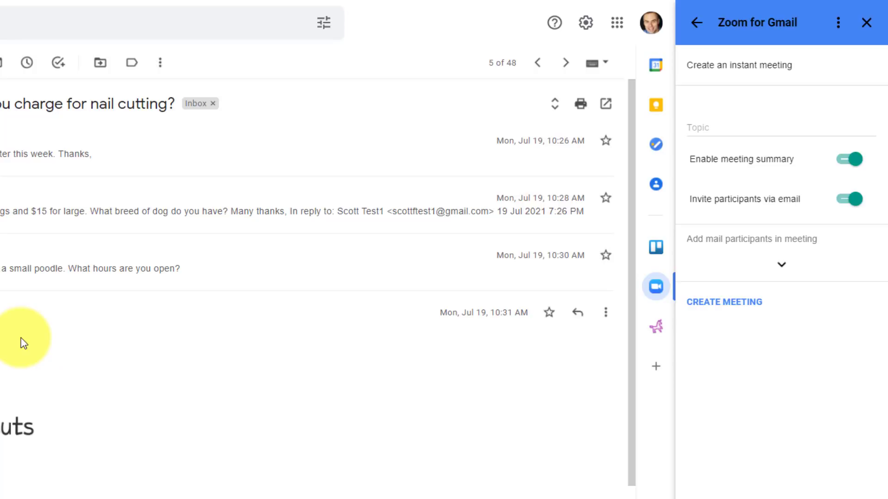
mouse_move(759, 364)
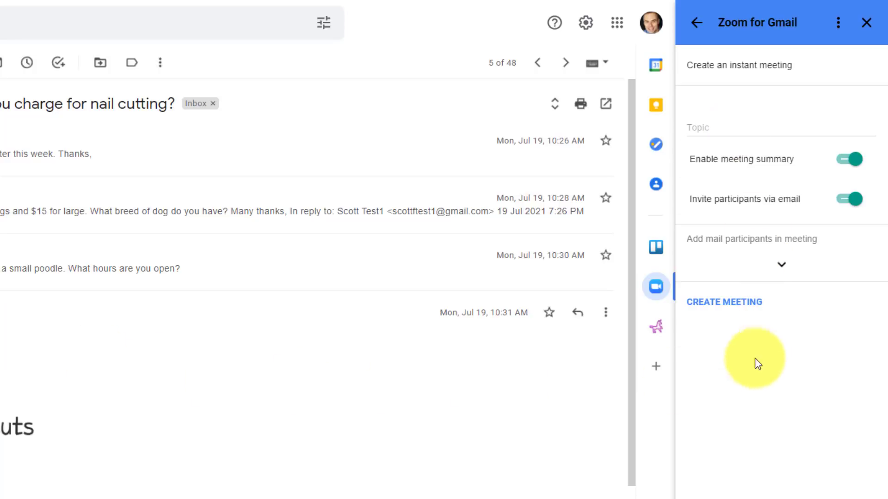
mouse_move(417, 425)
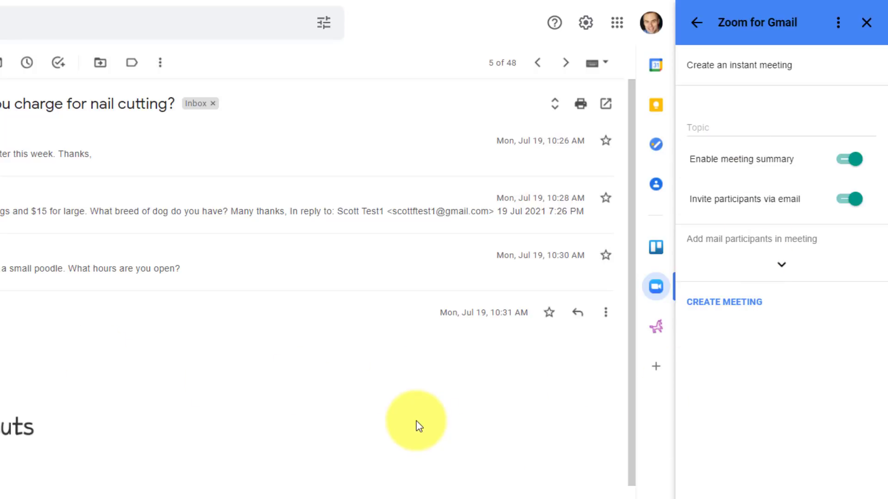
click(724, 302)
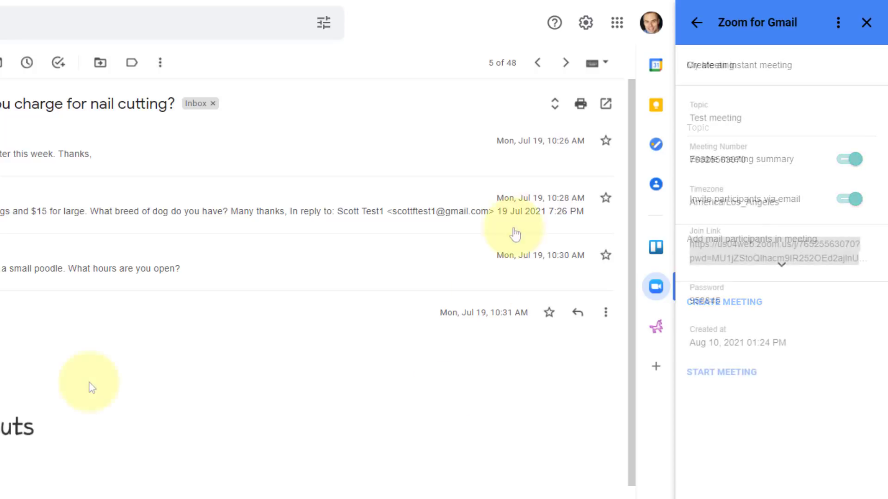